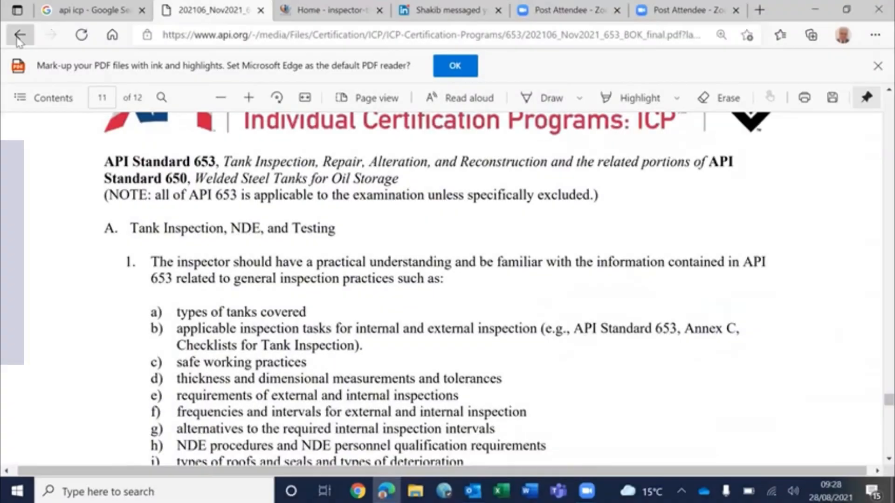
Go back from the Body of Knowledge PDF and switch to the TIS Training home page.
left_click(20, 35)
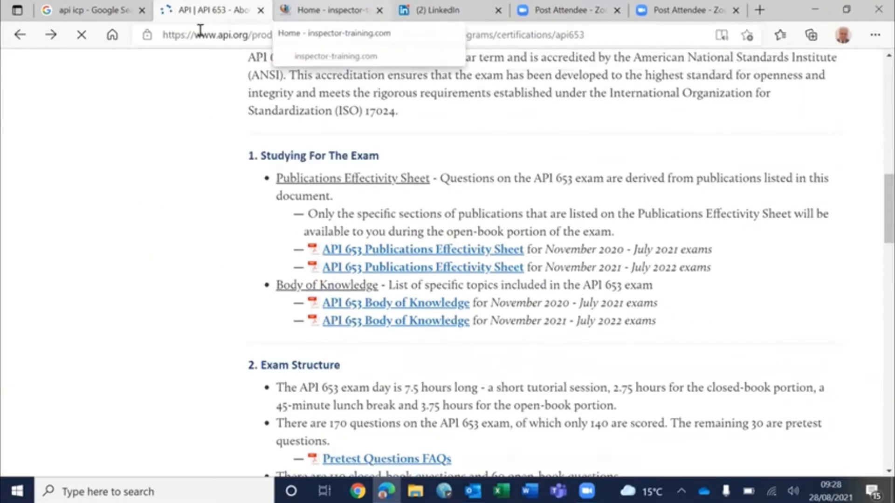
left_click(331, 11)
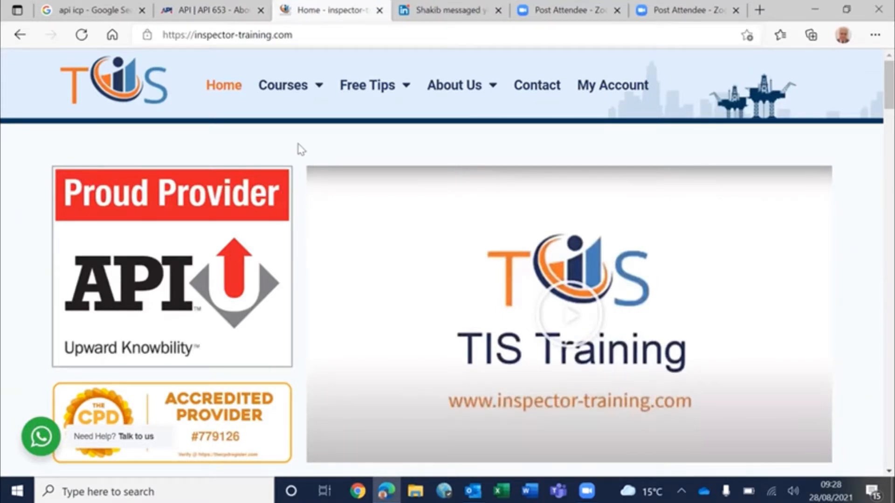
left_click(281, 85)
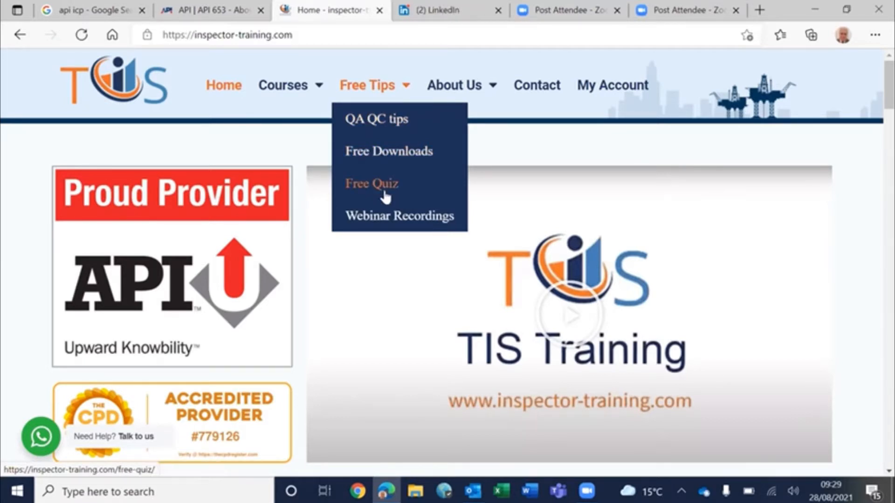
mouse_move(398, 215)
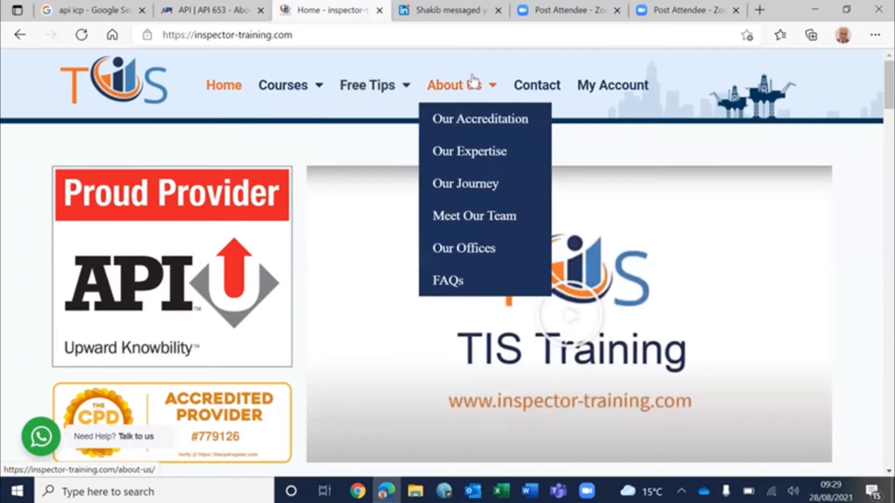
mouse_move(468, 154)
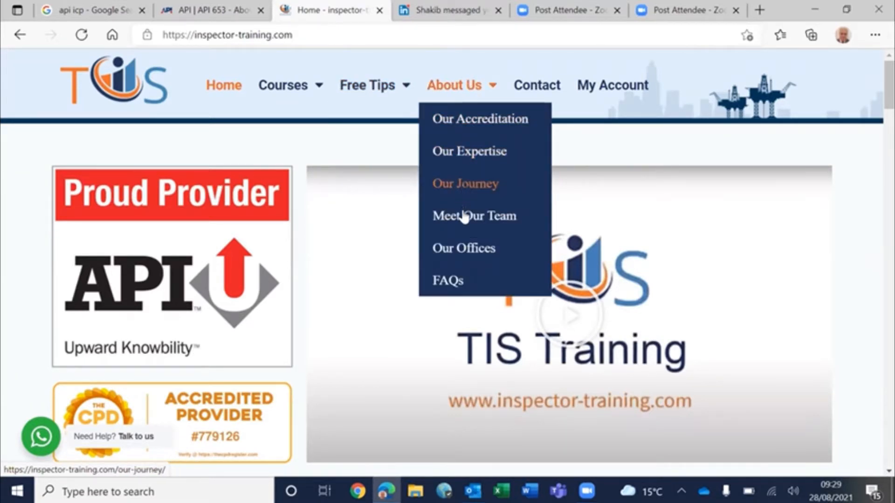
mouse_move(463, 248)
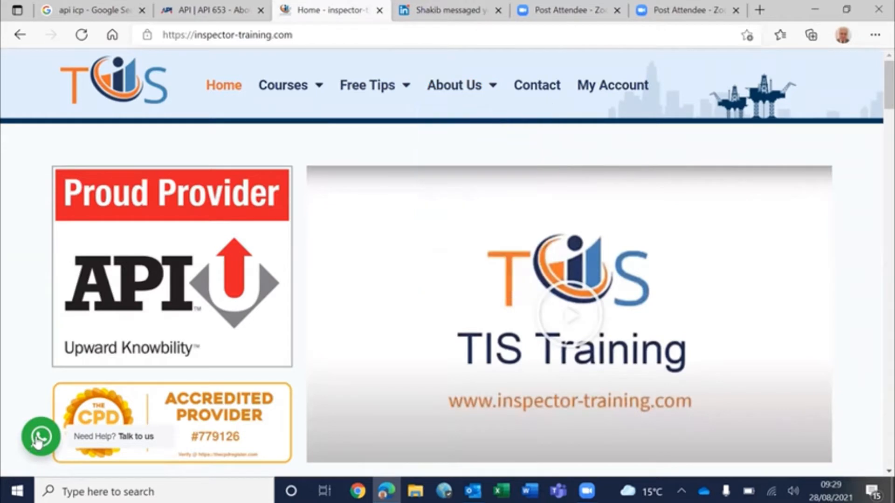
left_click(40, 438)
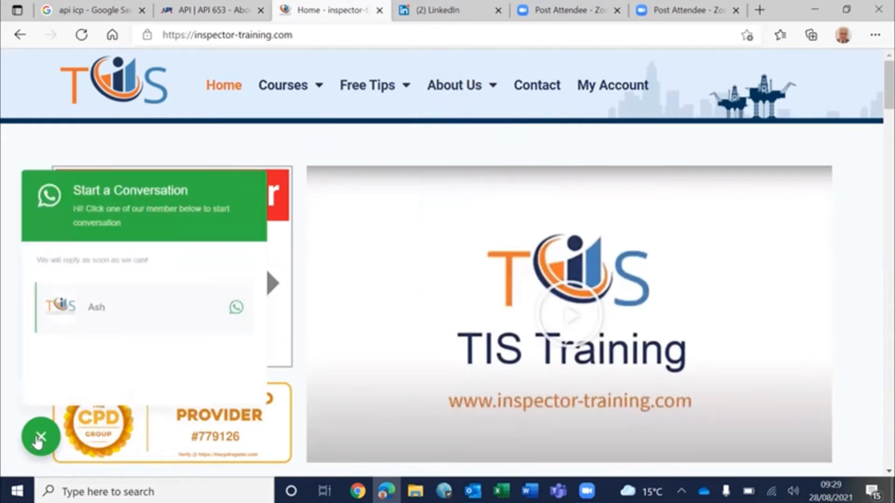
left_click(40, 436)
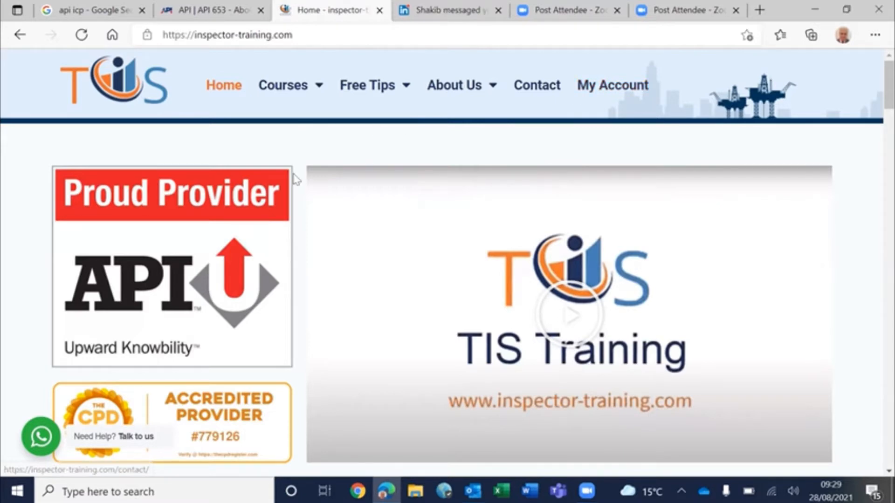
scroll("down", 3)
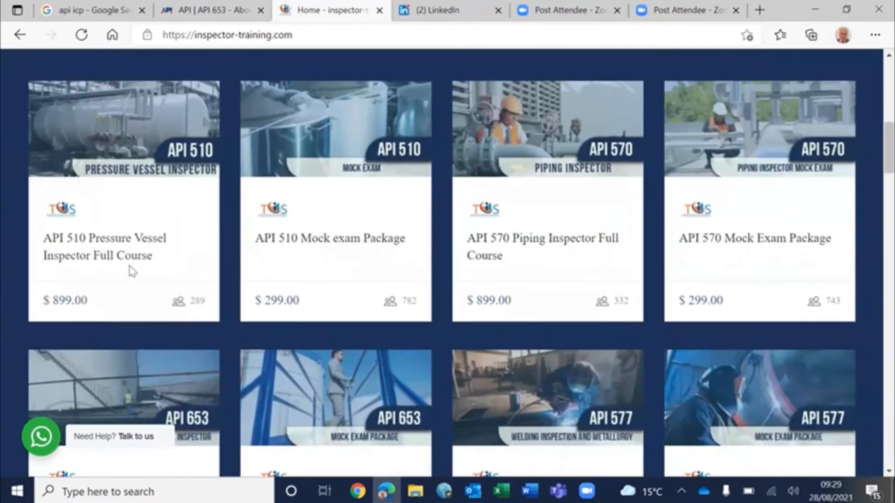
scroll("down", 3)
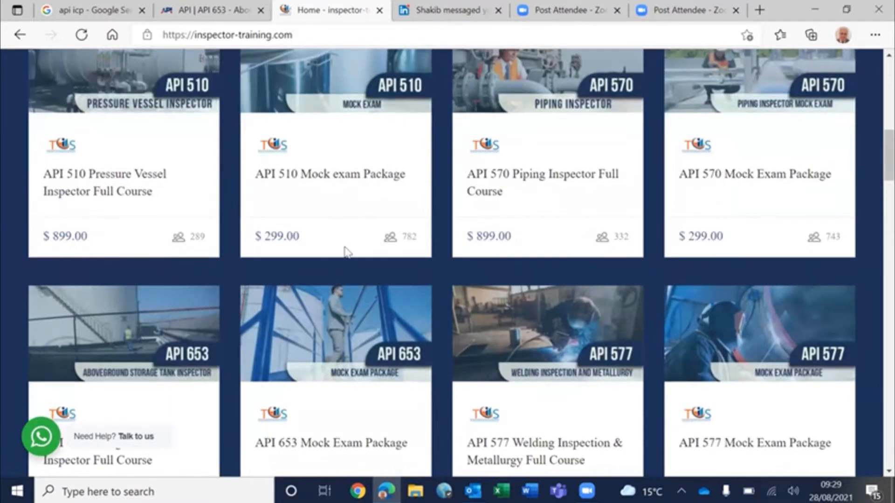
scroll("down", 3)
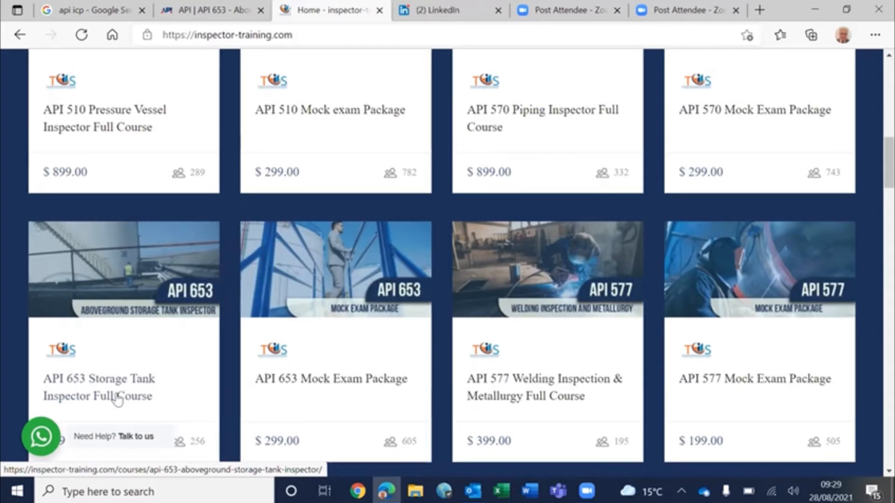
scroll("down", 3)
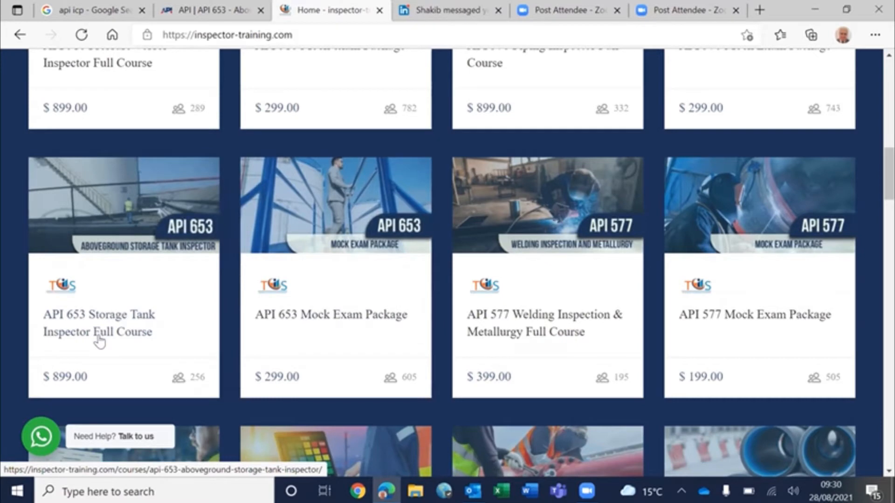
Open the API 653 Storage Tank Inspector Full Course page and read its $899 overview.
left_click(97, 323)
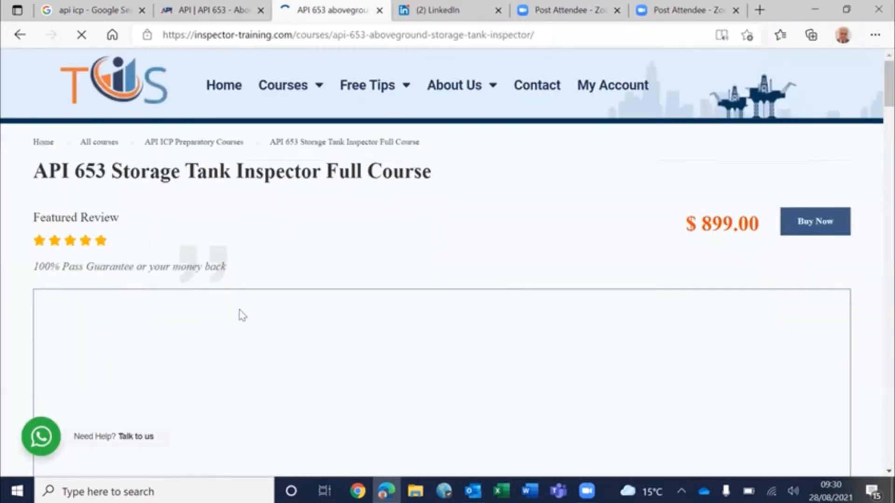
scroll("down", 3)
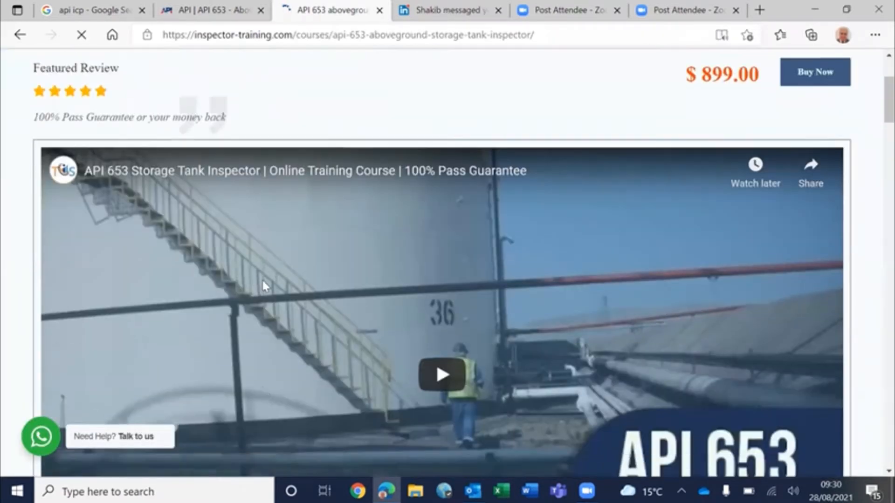
scroll("down", 3)
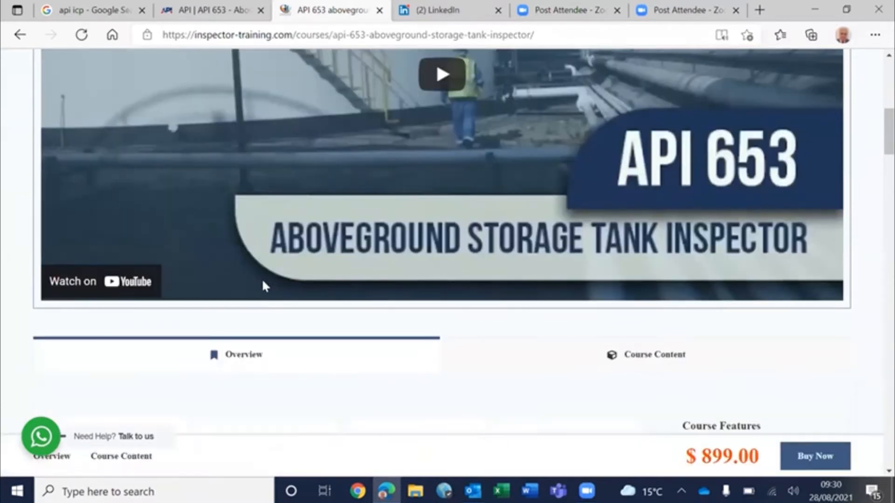
scroll("down", 3)
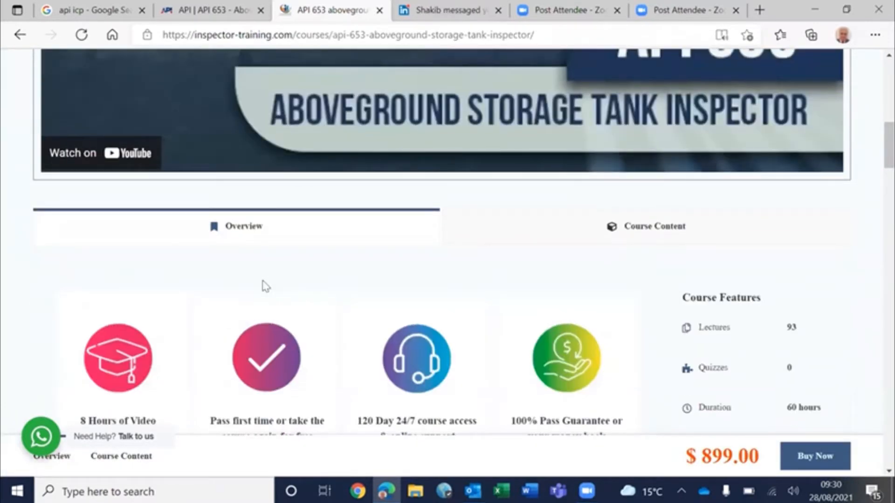
scroll("down", 3)
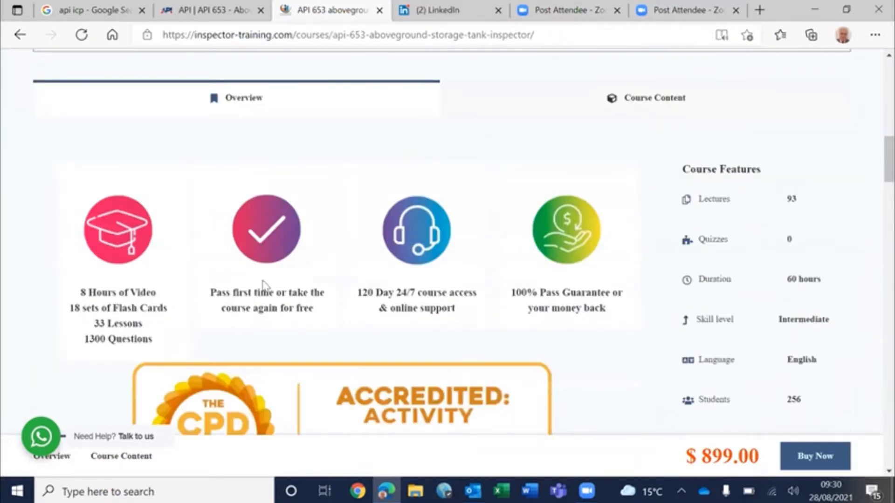
scroll("down", 3)
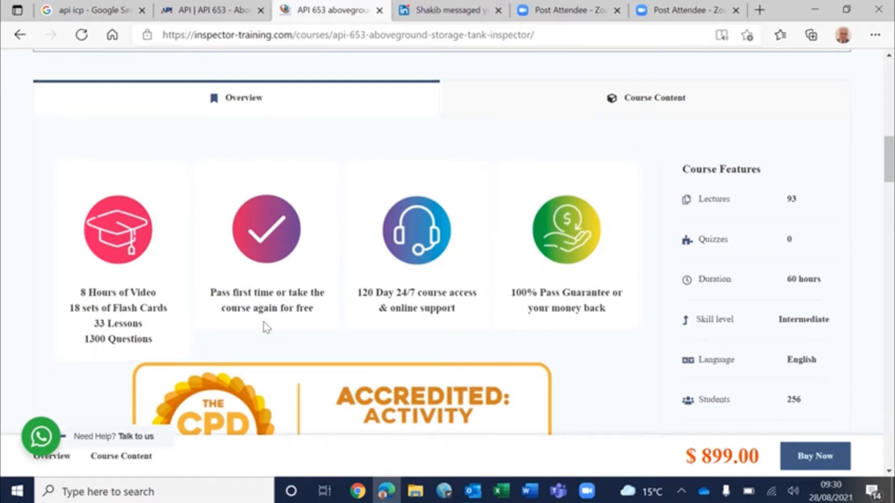
Review the Course Features list and CPD accreditation further down the page.
scroll("down", 3)
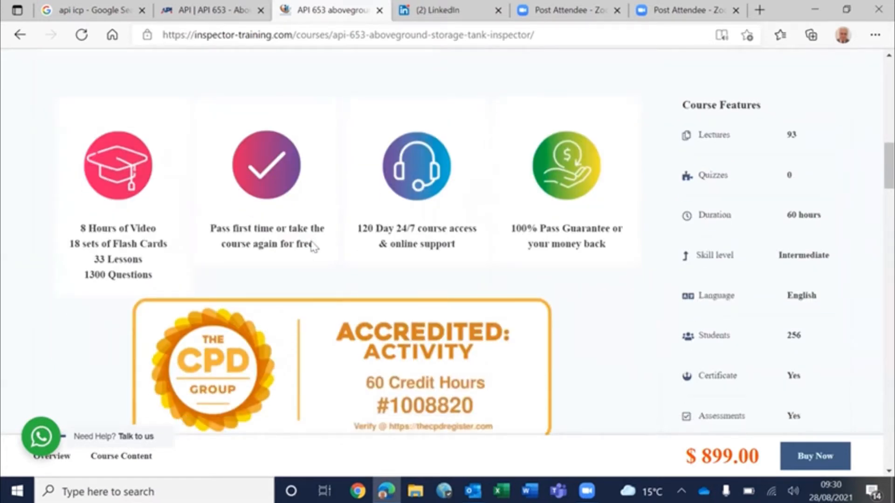
scroll("down", 3)
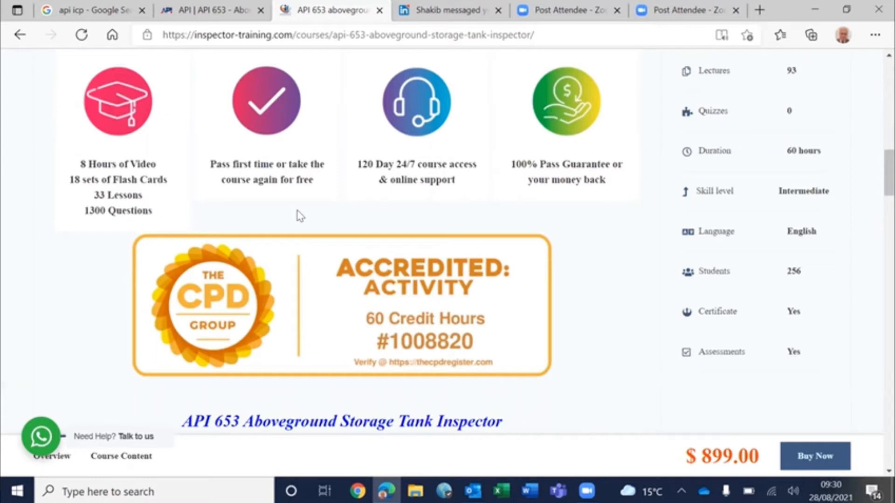
mouse_move(392, 330)
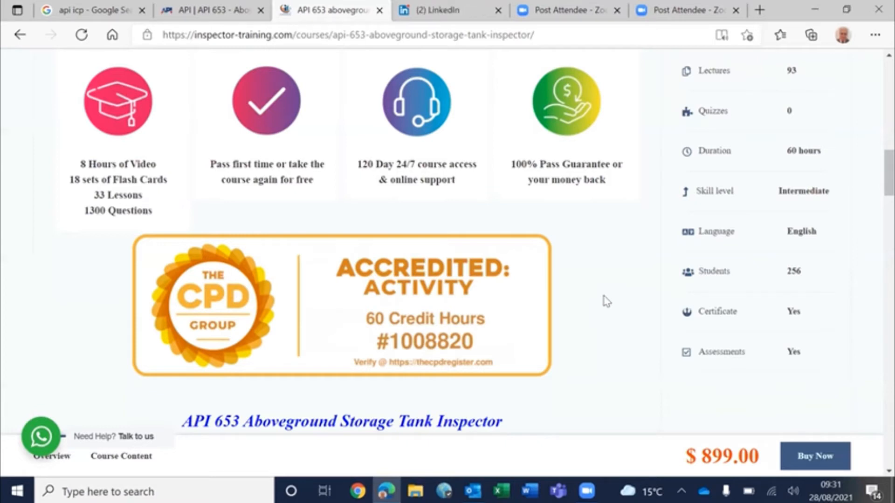
scroll("down", 3)
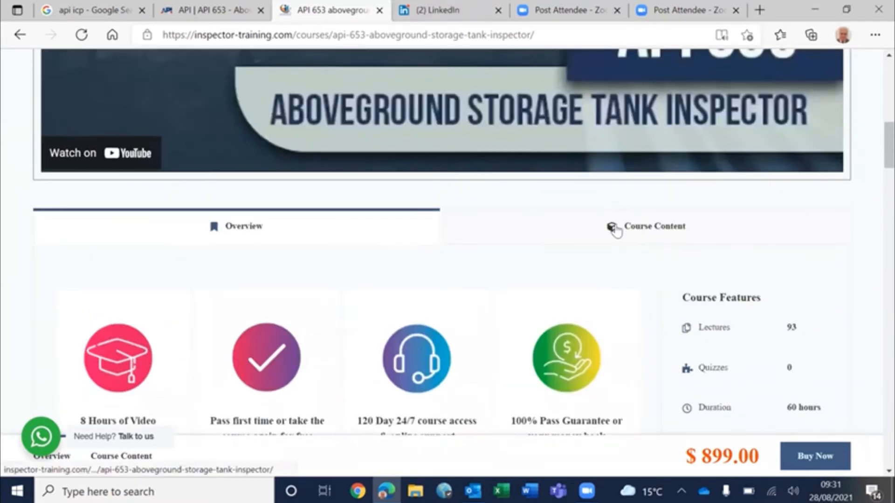
Show the course curriculum and browse the Module 1–2 lecture lists.
left_click(646, 226)
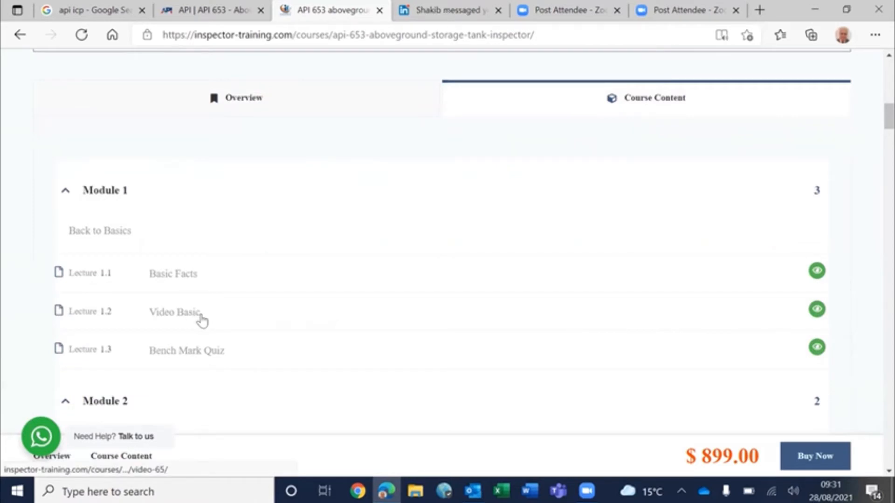
scroll("down", 3)
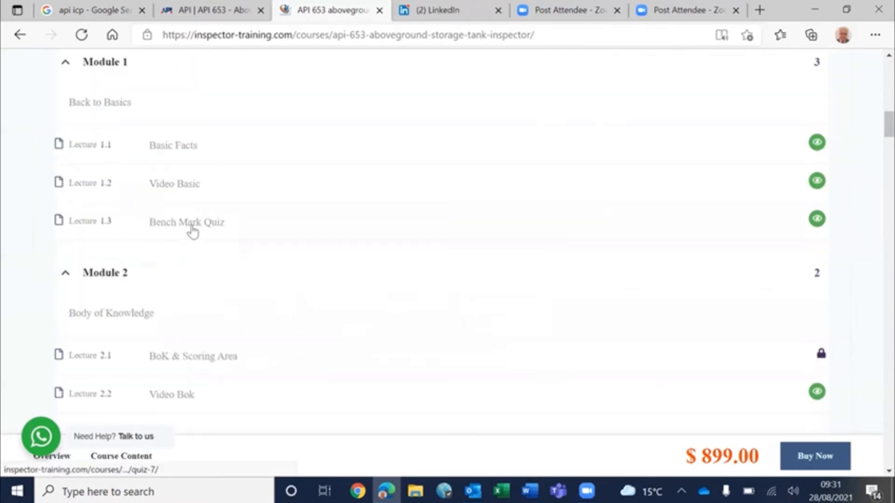
scroll("down", 3)
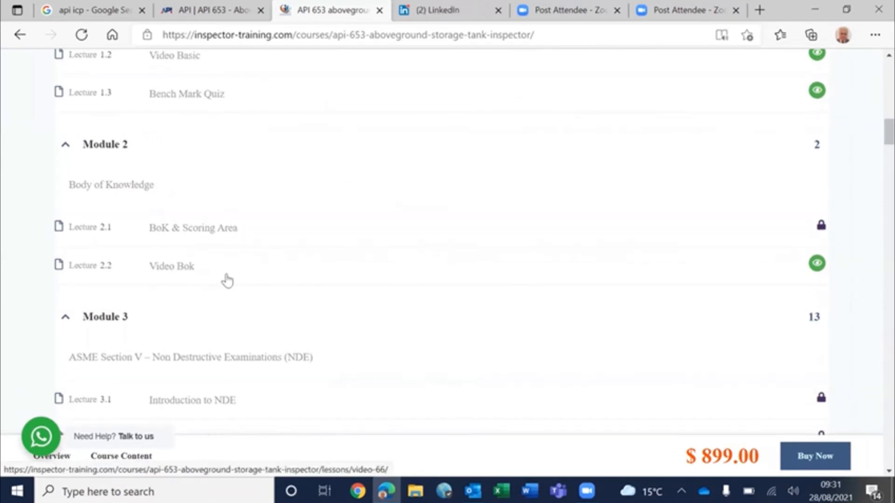
scroll("down", 3)
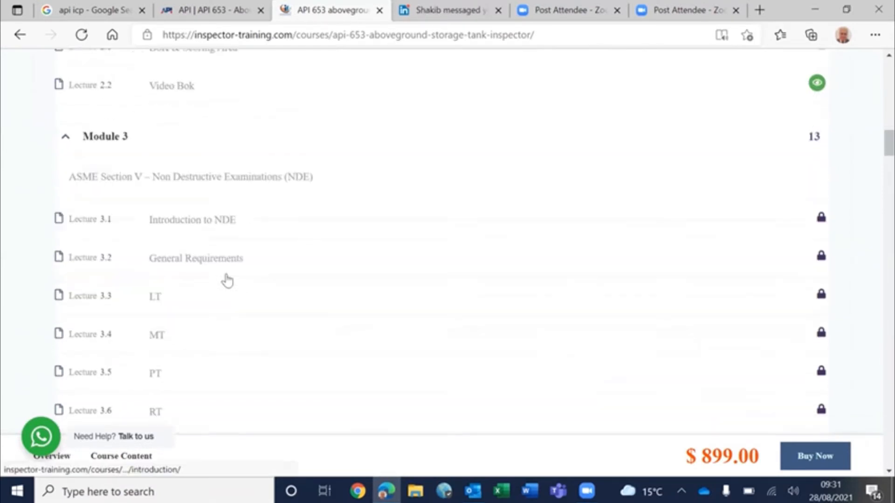
Browse Module 3's NDE lectures down to the NDE practice quiz and the Module 4 heading.
scroll("down", 3)
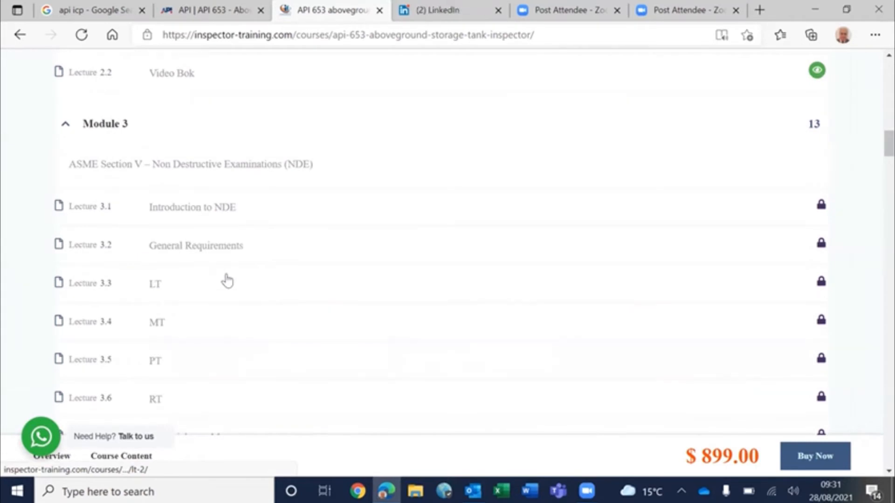
scroll("down", 3)
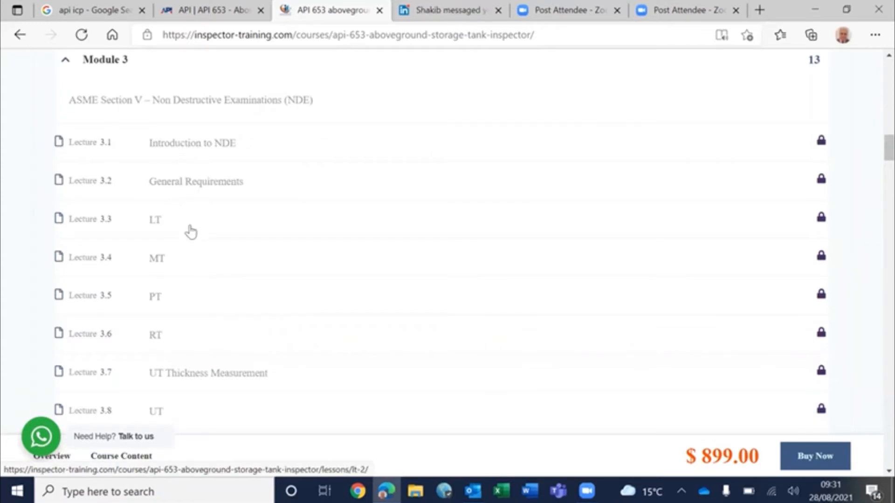
mouse_move(167, 248)
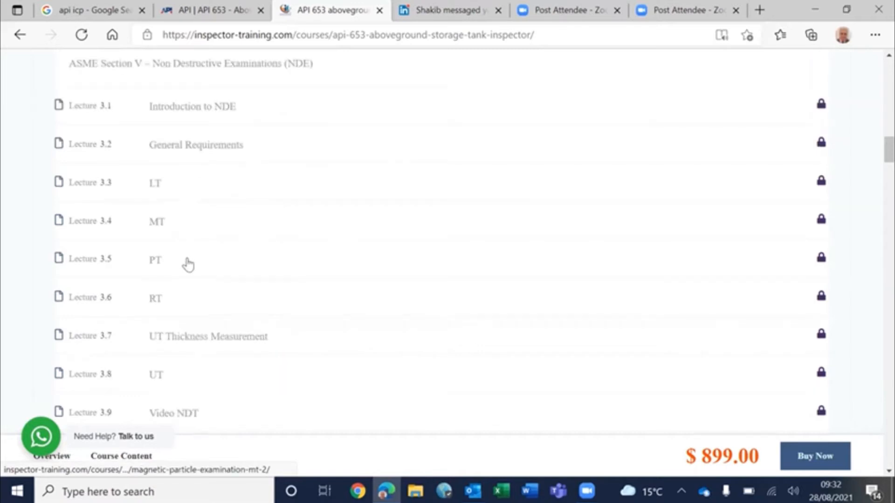
scroll("down", 3)
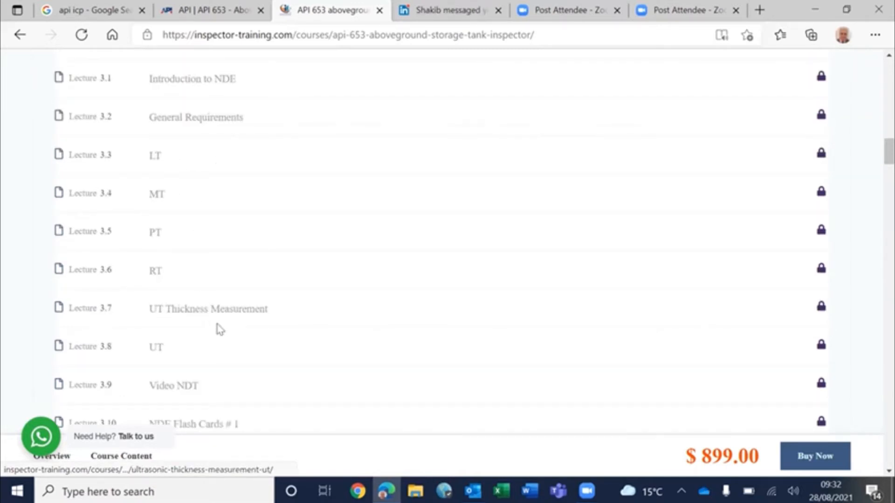
scroll("down", 3)
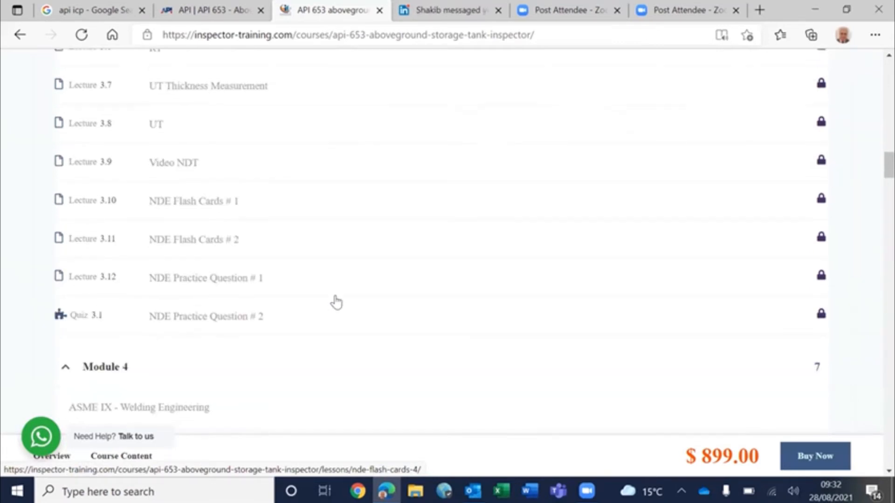
scroll("down", 3)
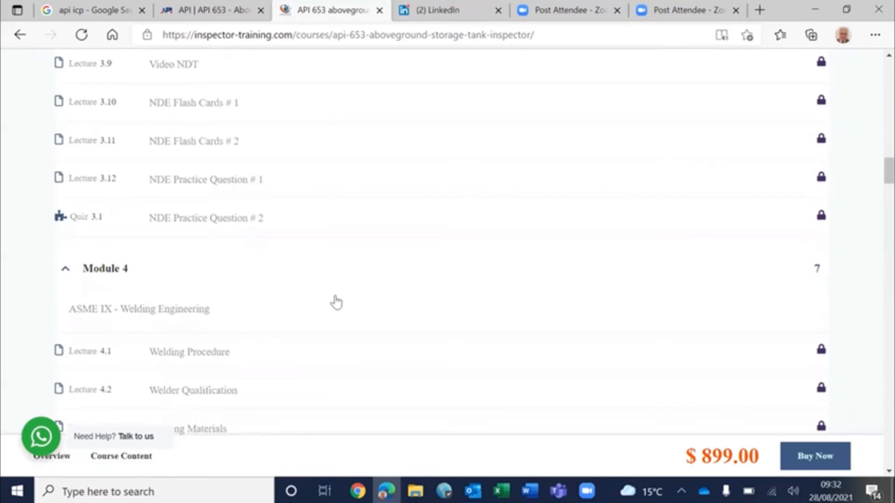
scroll("down", 3)
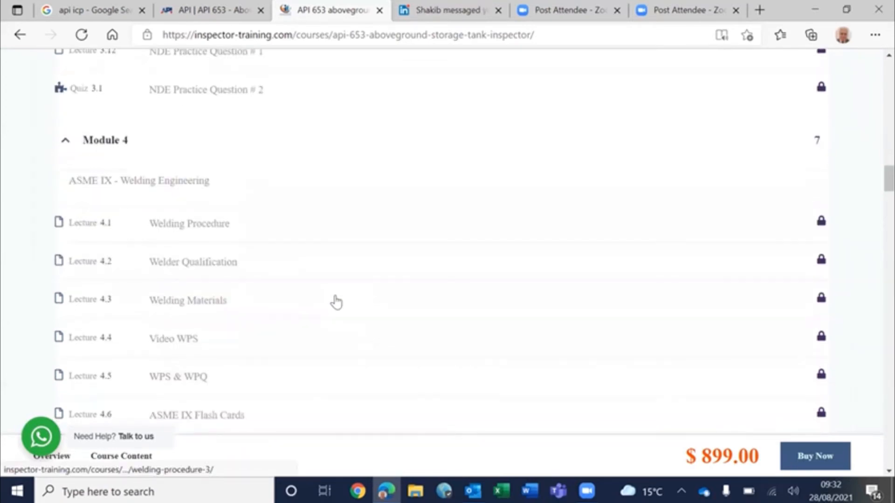
scroll("down", 3)
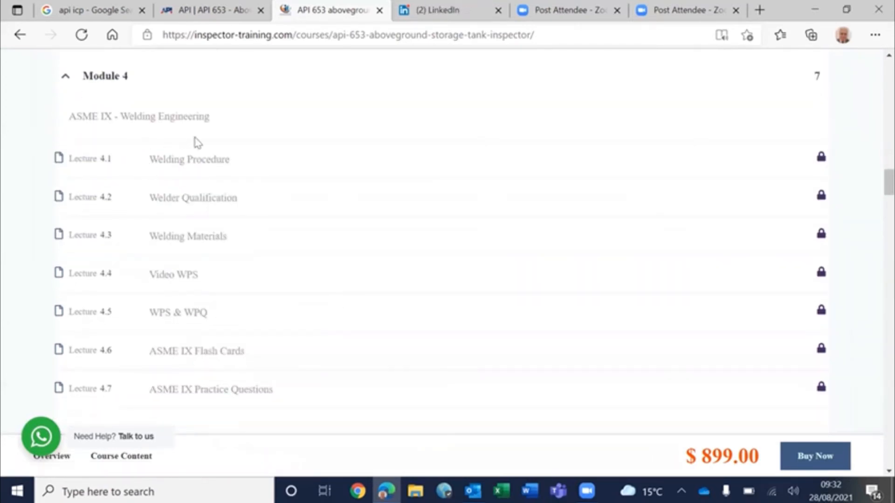
mouse_move(342, 282)
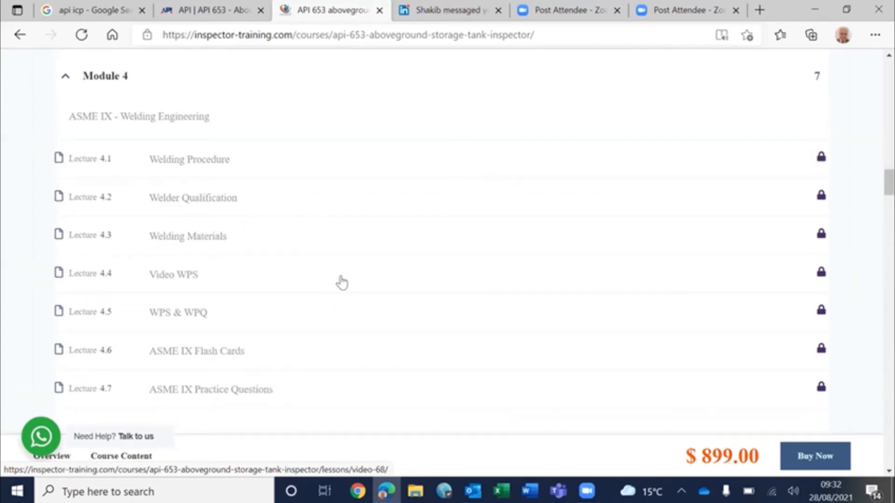
scroll("down", 3)
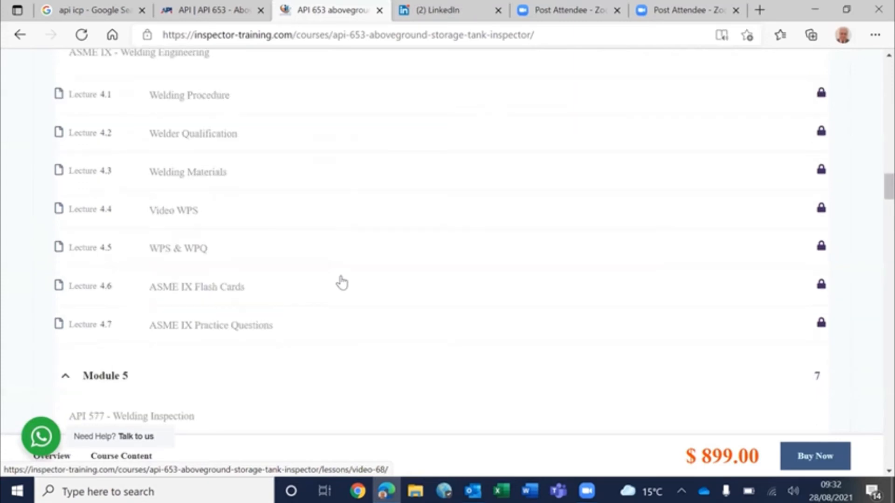
scroll("down", 3)
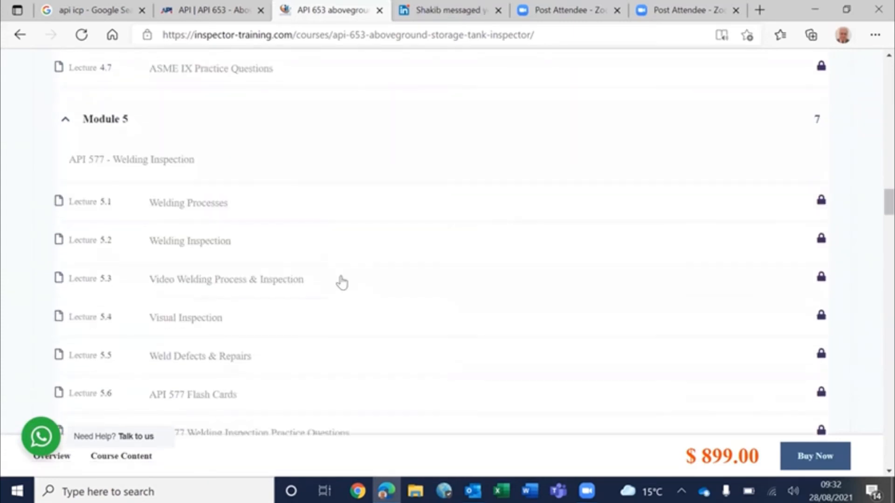
scroll("down", 3)
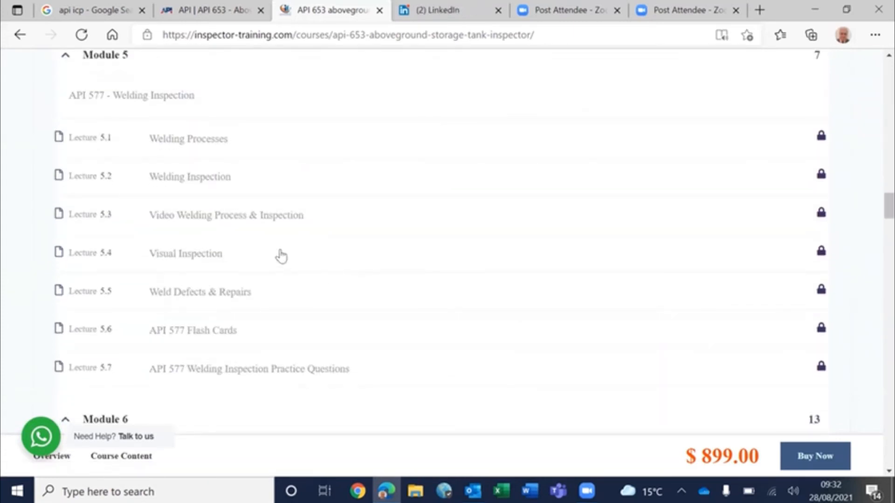
mouse_move(352, 307)
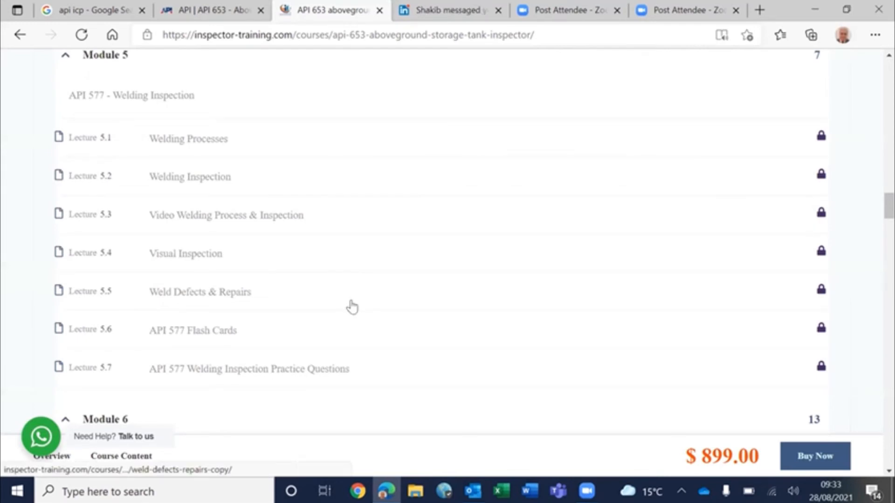
mouse_move(204, 325)
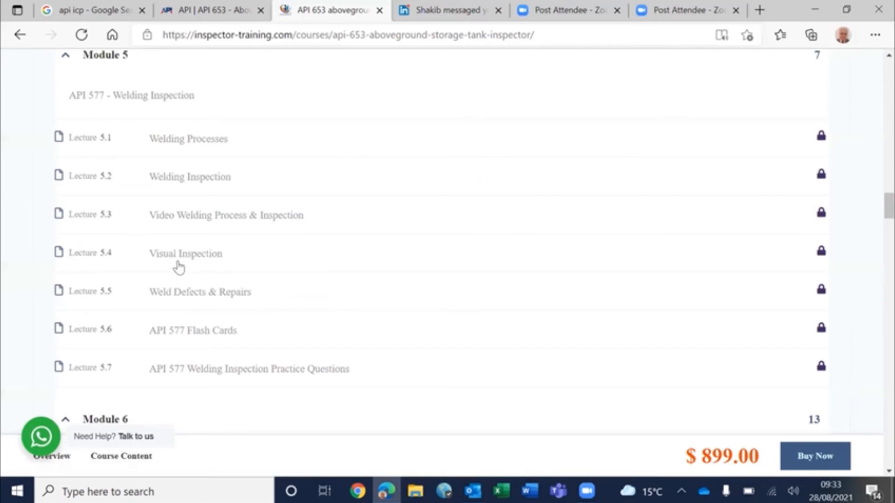
scroll("down", 3)
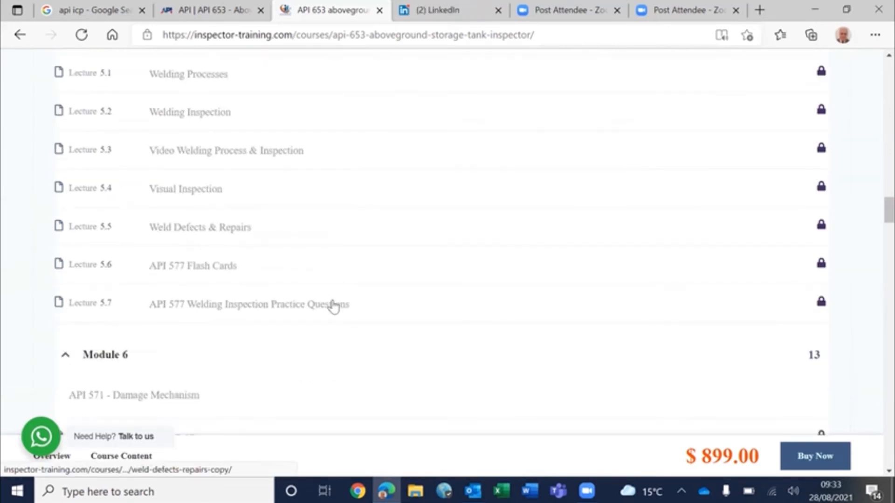
scroll("down", 3)
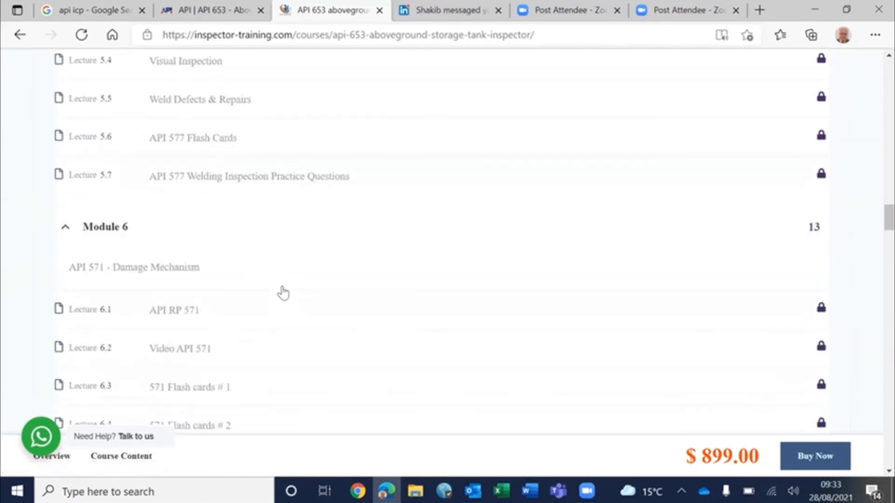
scroll("down", 3)
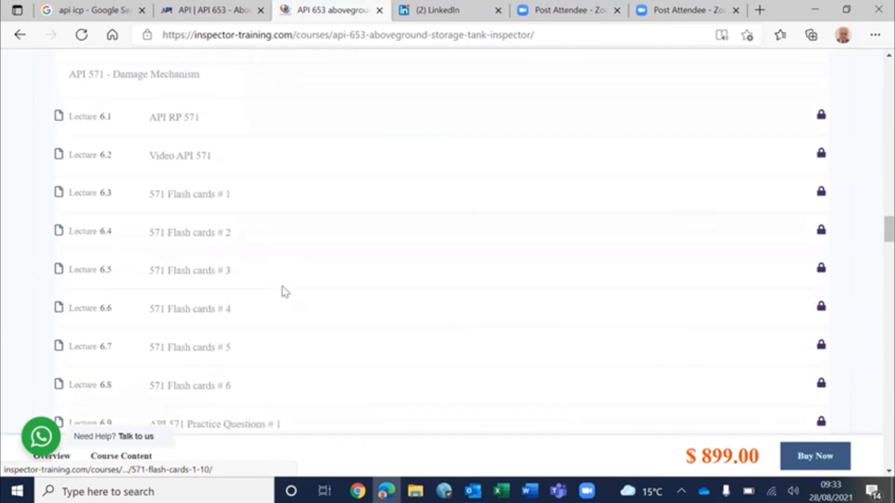
scroll("down", 3)
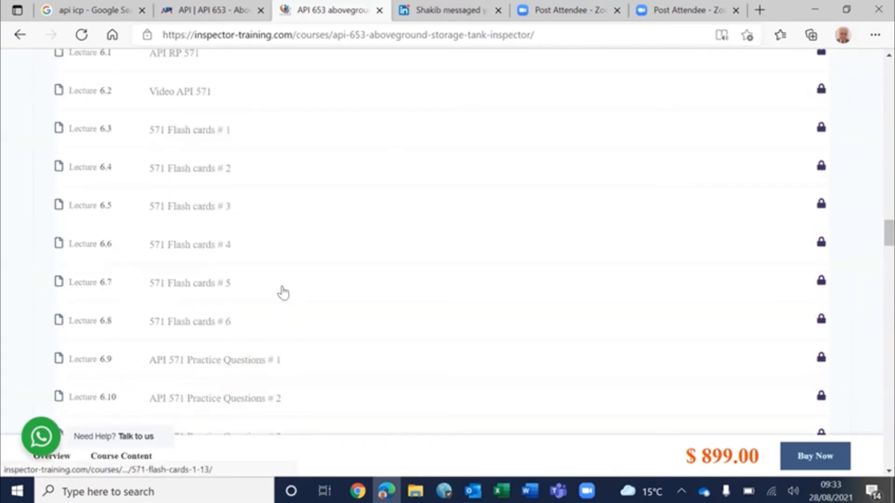
mouse_move(290, 342)
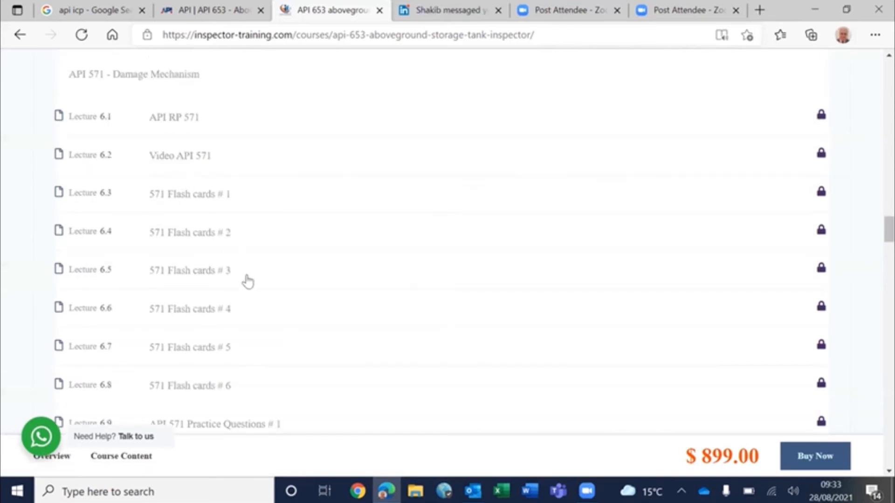
scroll("down", 3)
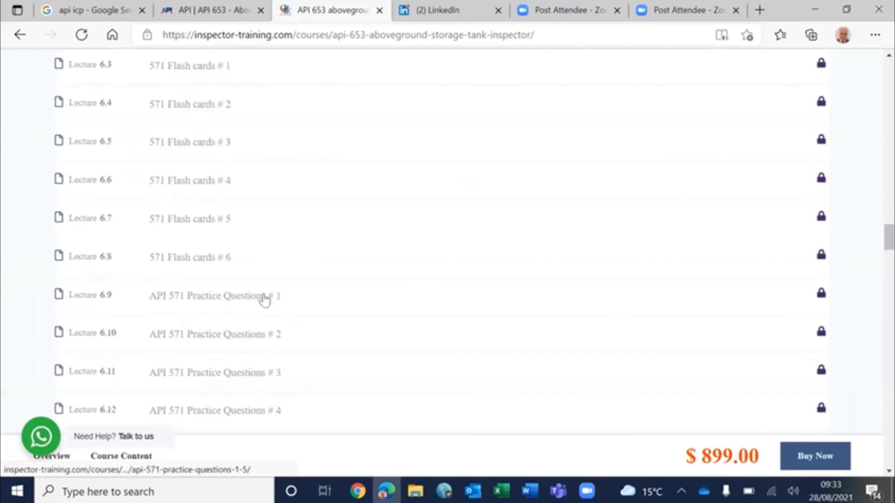
scroll("down", 3)
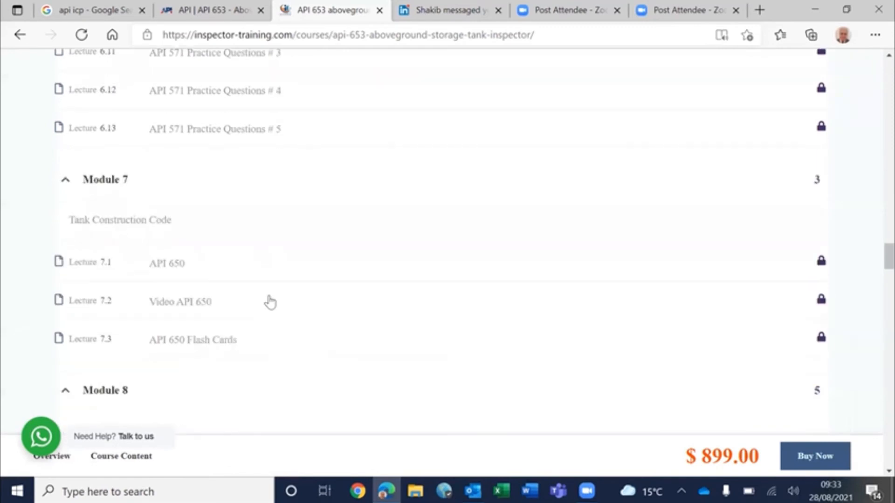
scroll("down", 3)
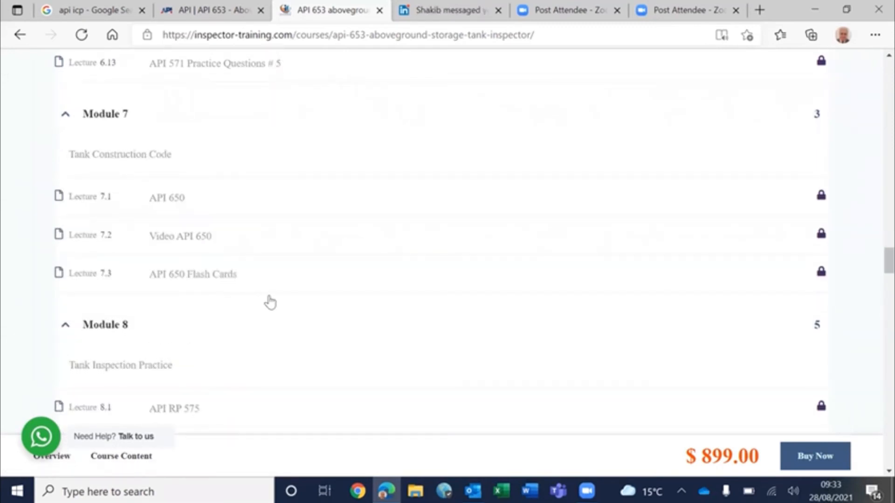
scroll("down", 3)
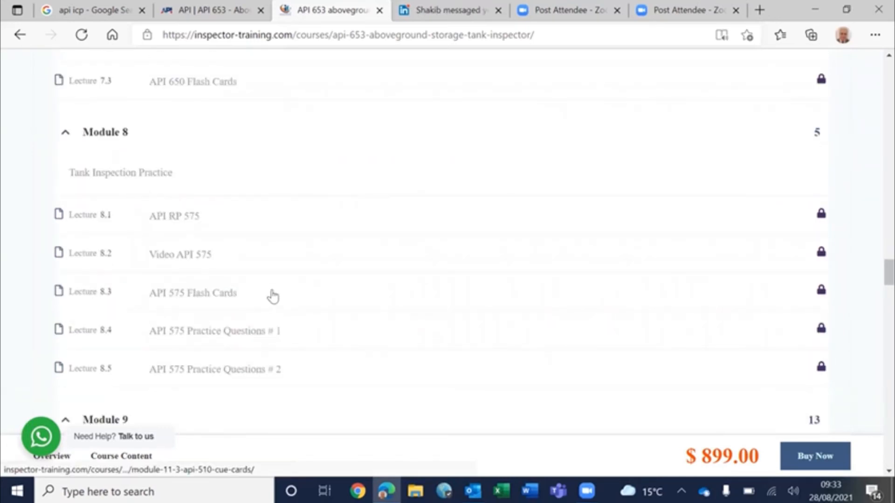
scroll("down", 3)
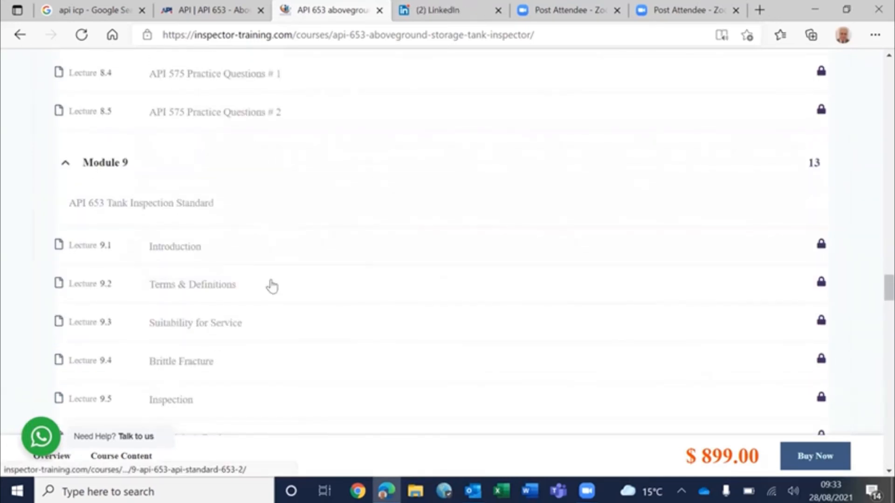
scroll("down", 3)
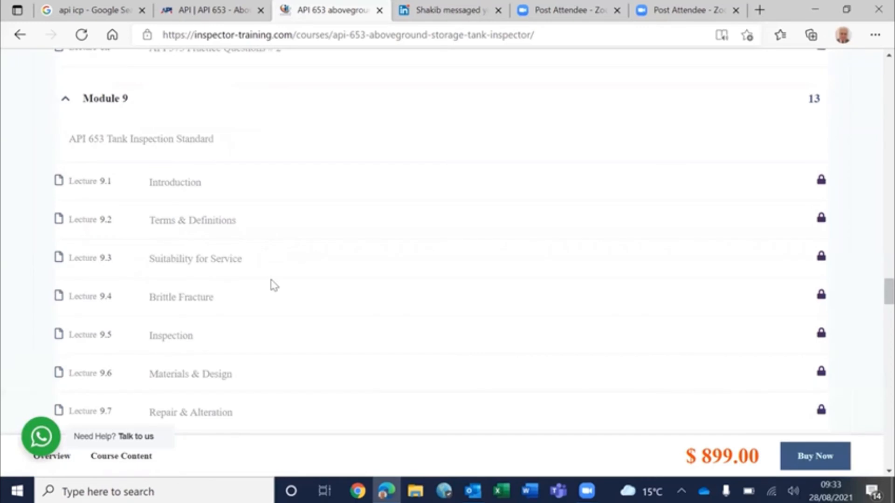
scroll("down", 3)
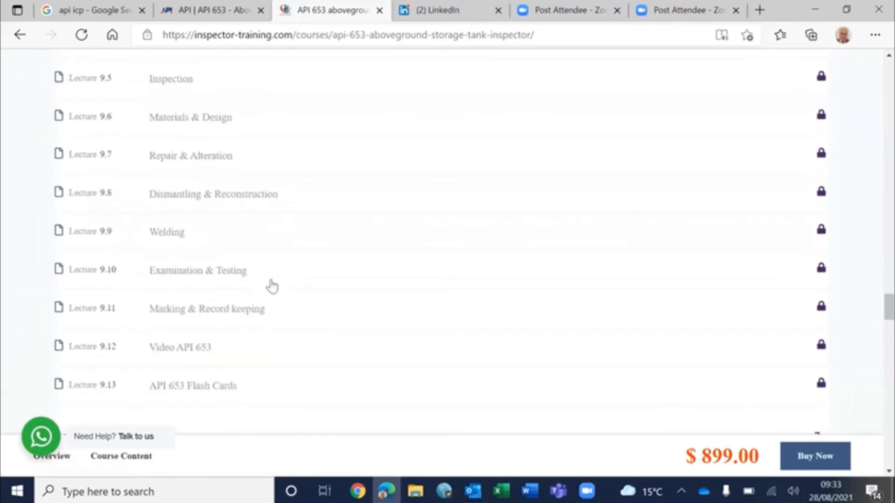
scroll("down", 3)
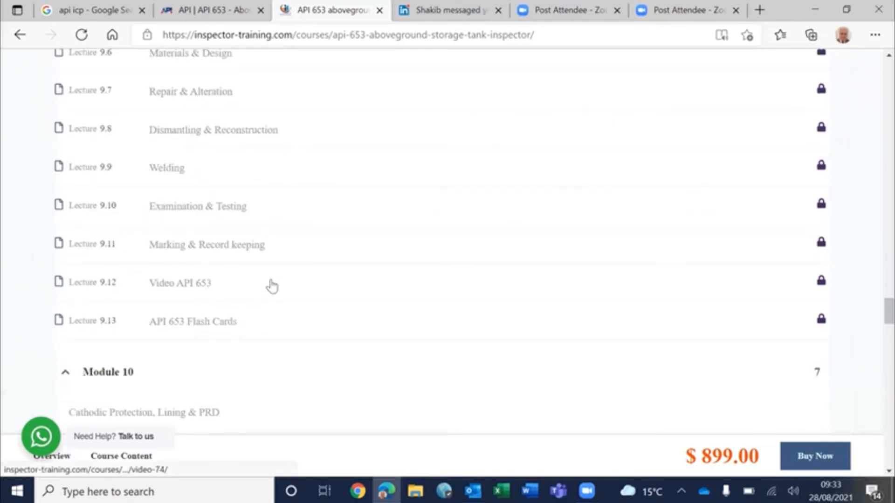
scroll("down", 3)
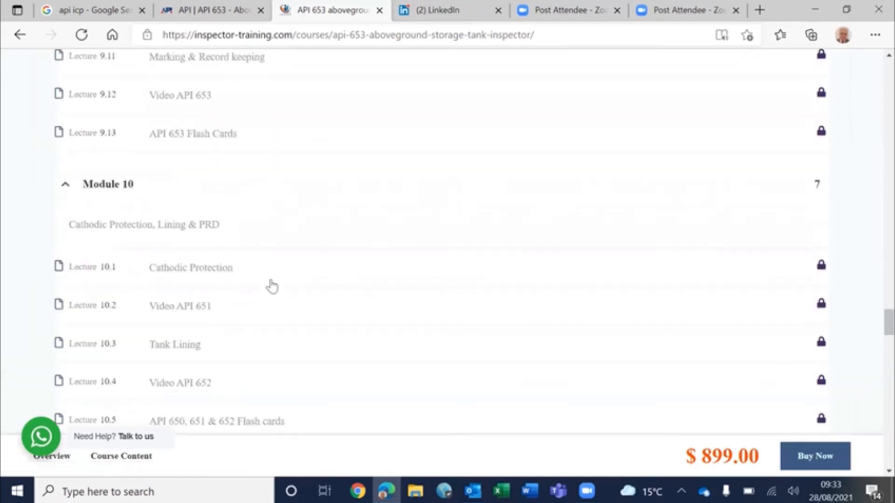
scroll("down", 3)
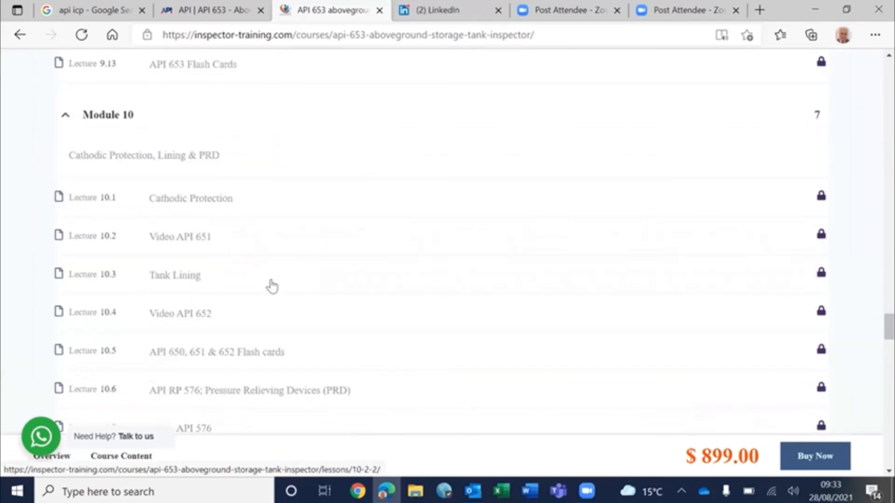
scroll("down", 3)
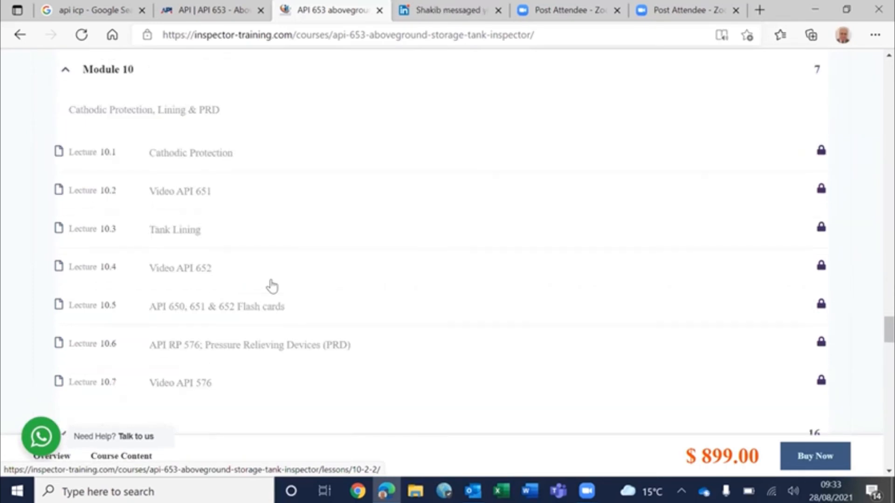
scroll("down", 3)
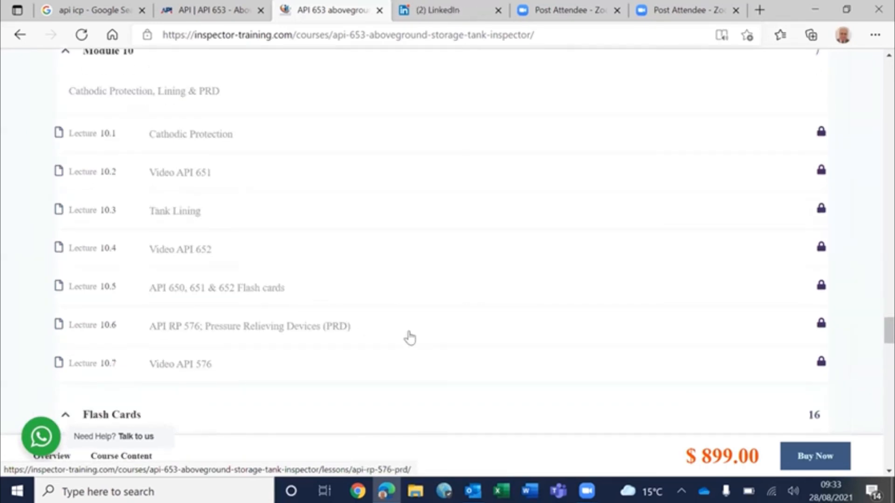
scroll("down", 3)
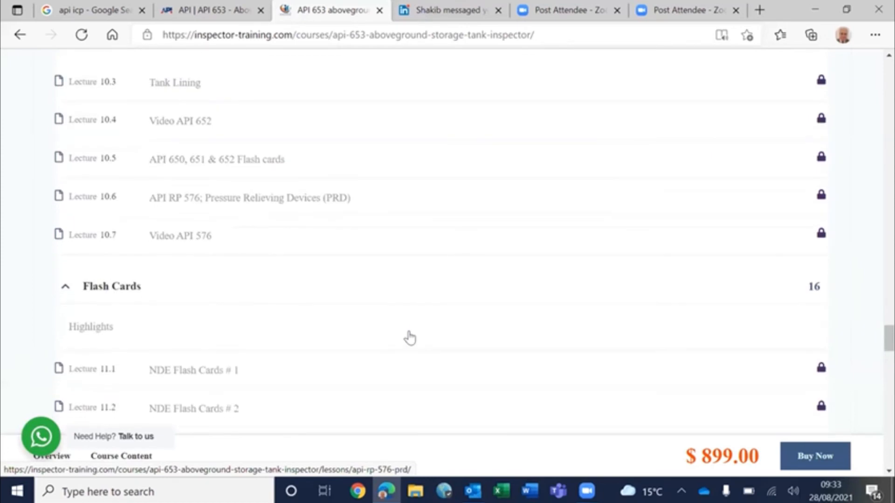
scroll("down", 3)
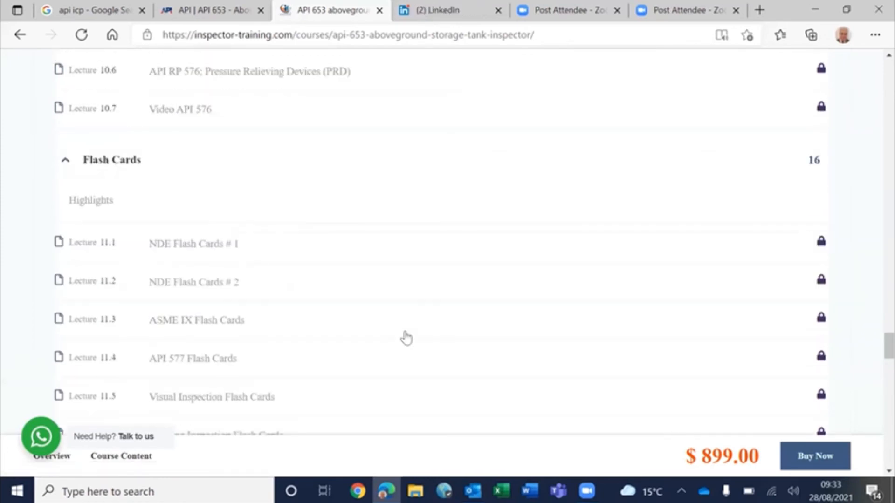
scroll("down", 3)
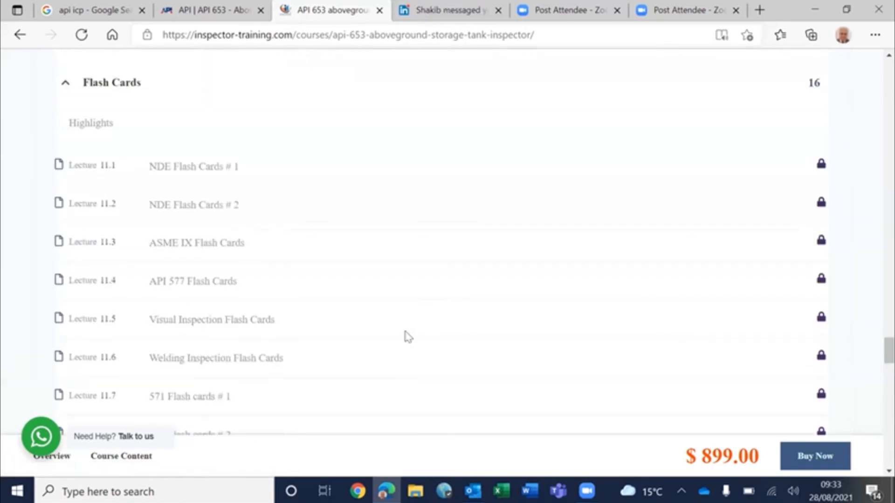
scroll("down", 3)
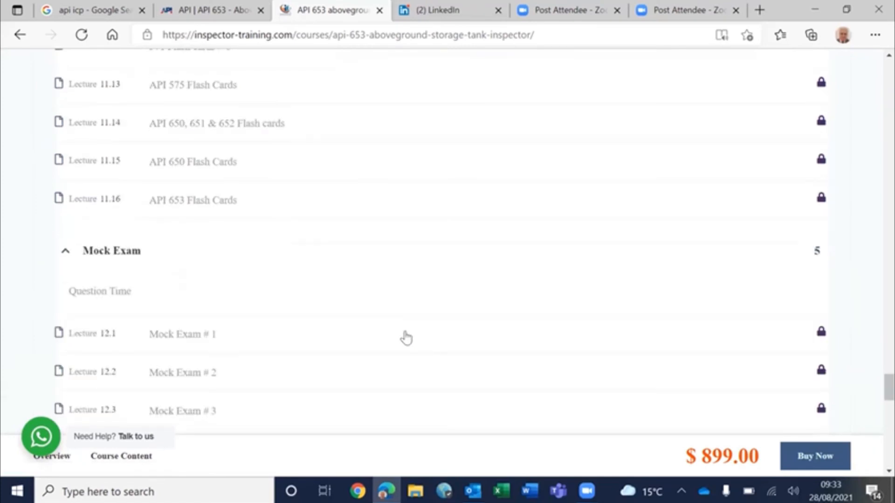
scroll("down", 3)
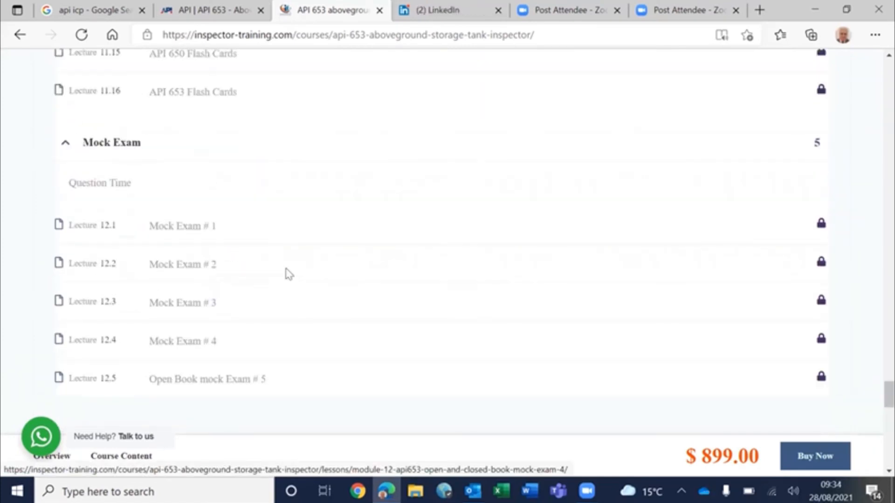
scroll("up", 3)
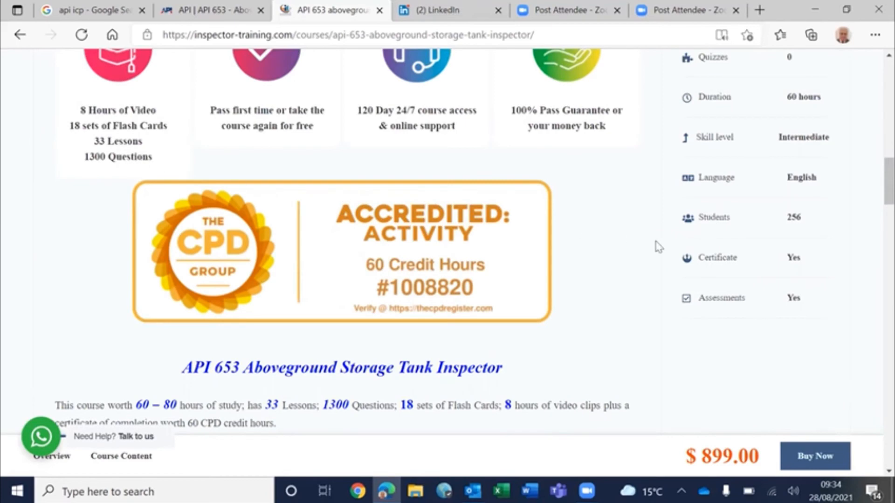
scroll("down", 3)
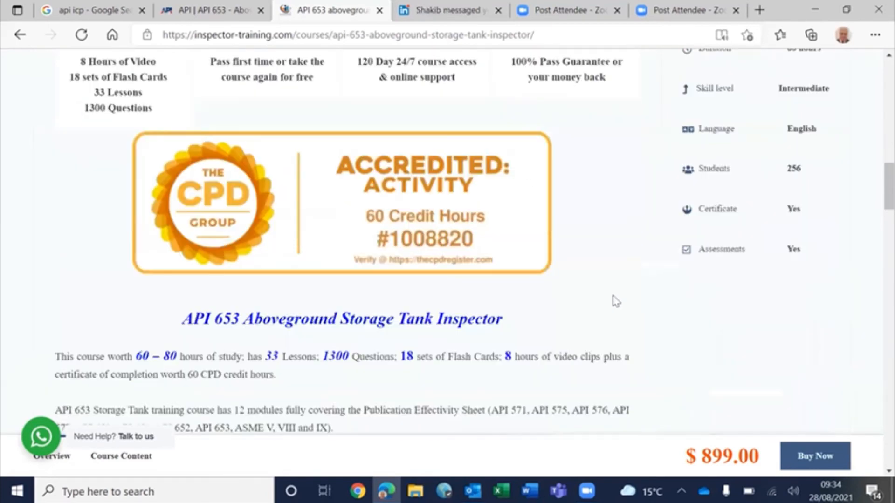
scroll("down", 3)
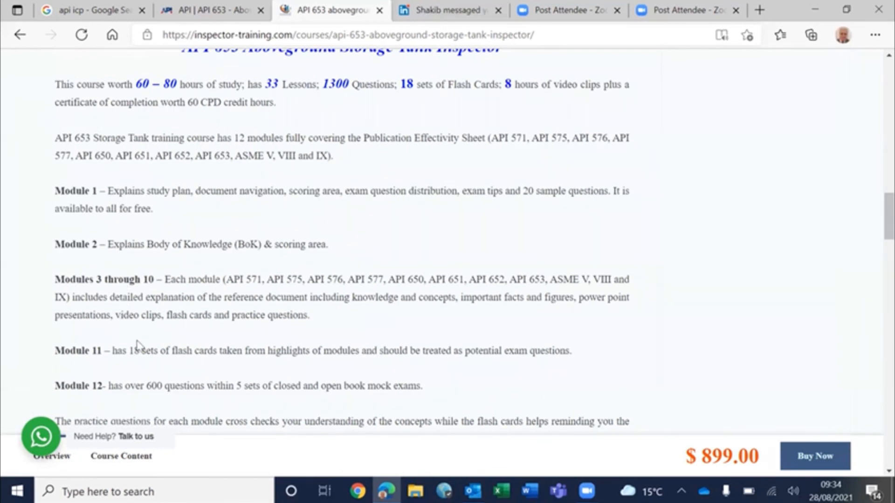
scroll("down", 3)
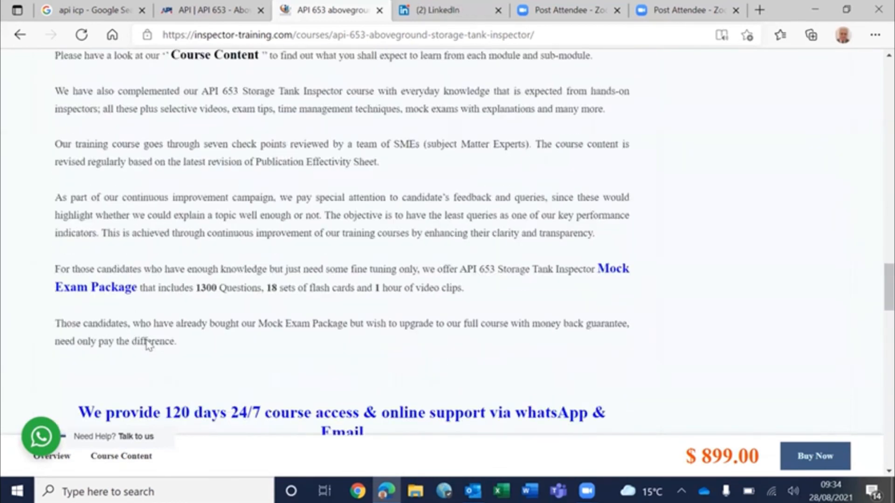
scroll("down", 3)
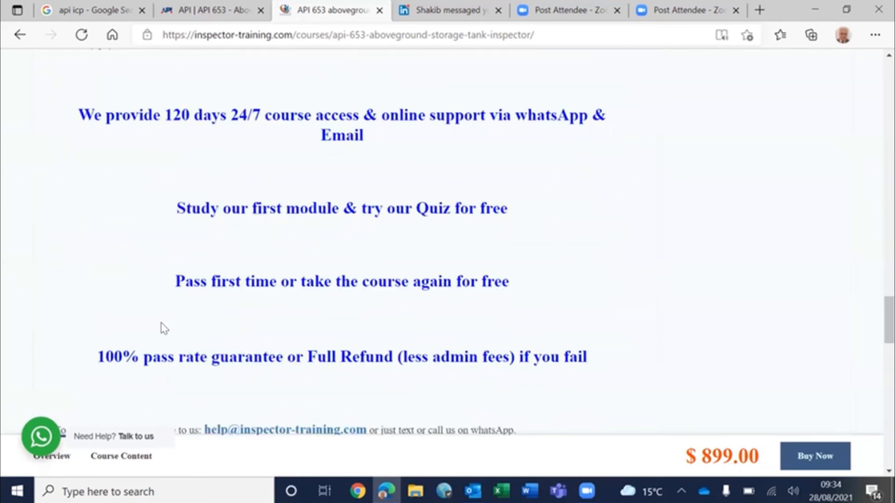
scroll("down", 3)
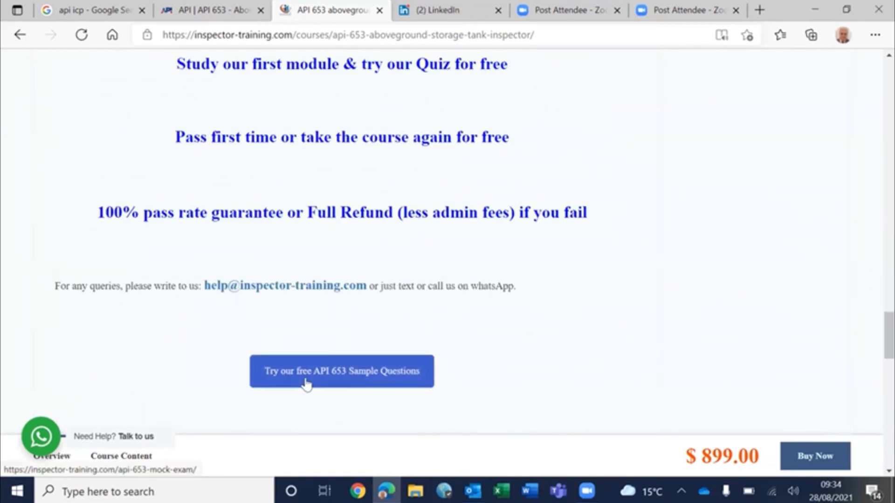
Open the free API 653 Sample Questions test and advance to question 2 of 20.
left_click(341, 371)
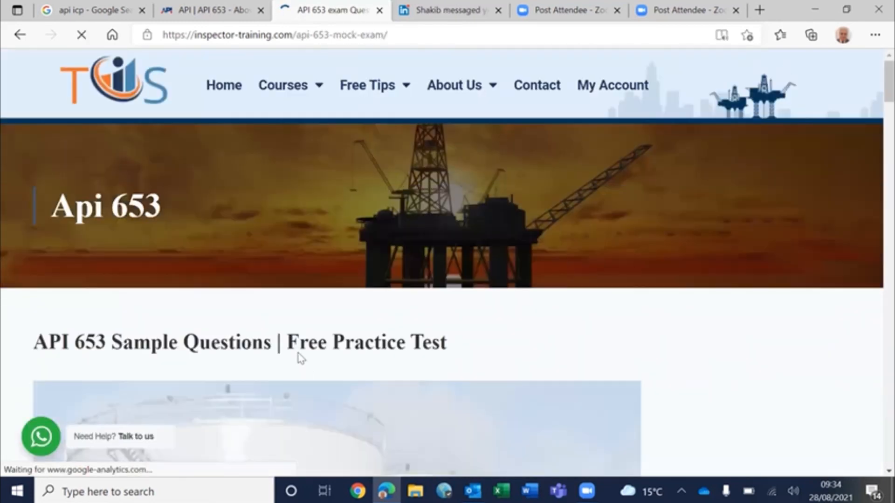
scroll("down", 3)
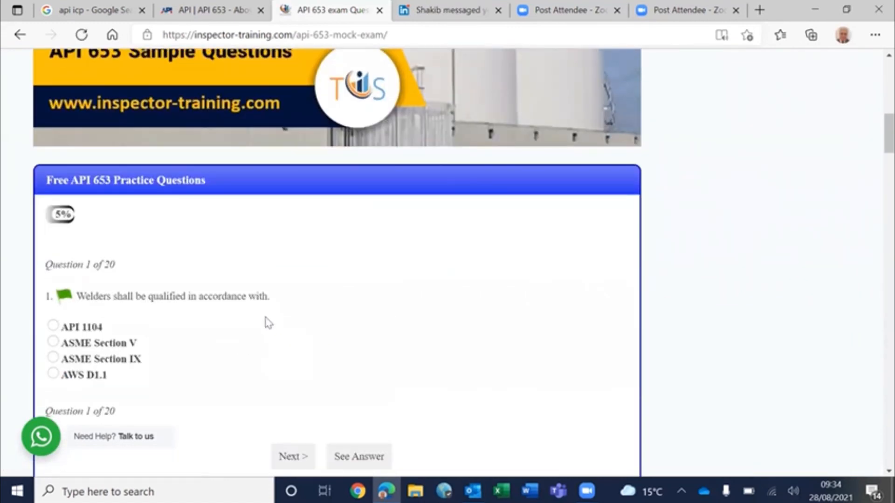
scroll("down", 3)
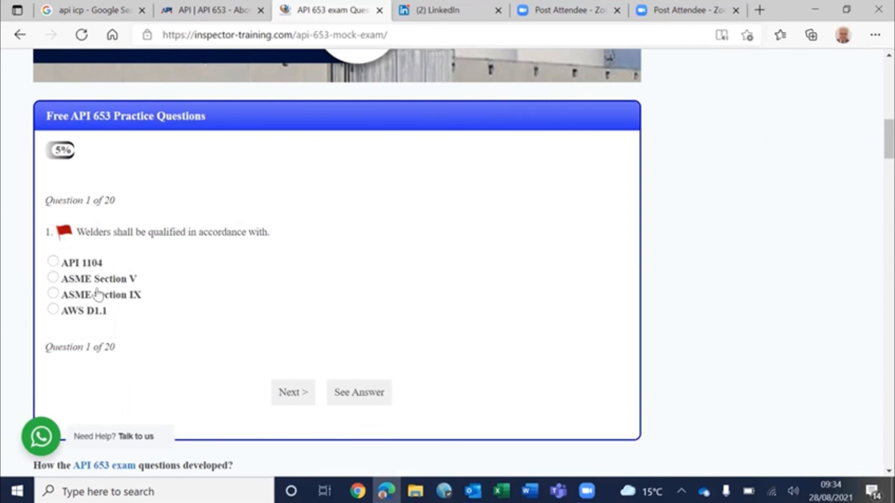
left_click(292, 392)
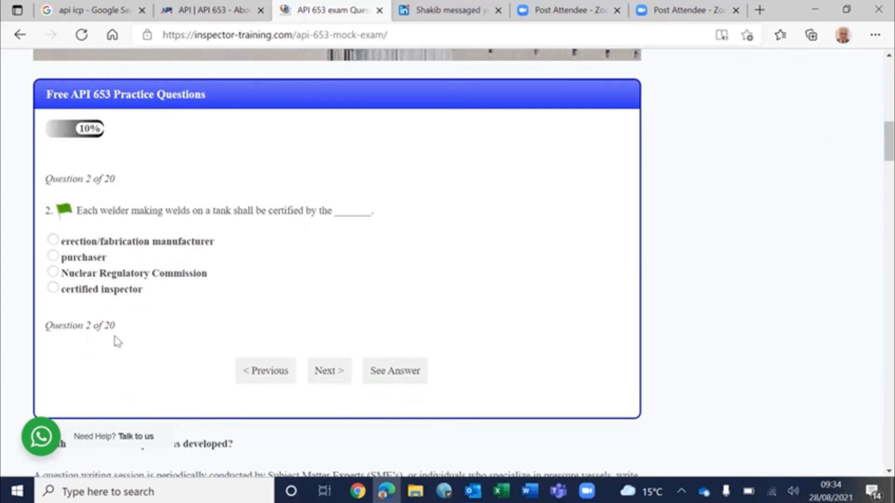
scroll("down", 3)
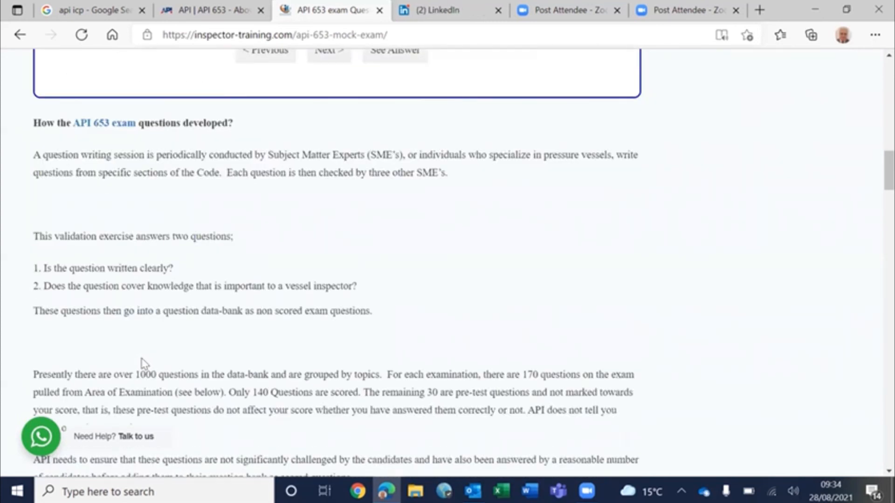
scroll("down", 3)
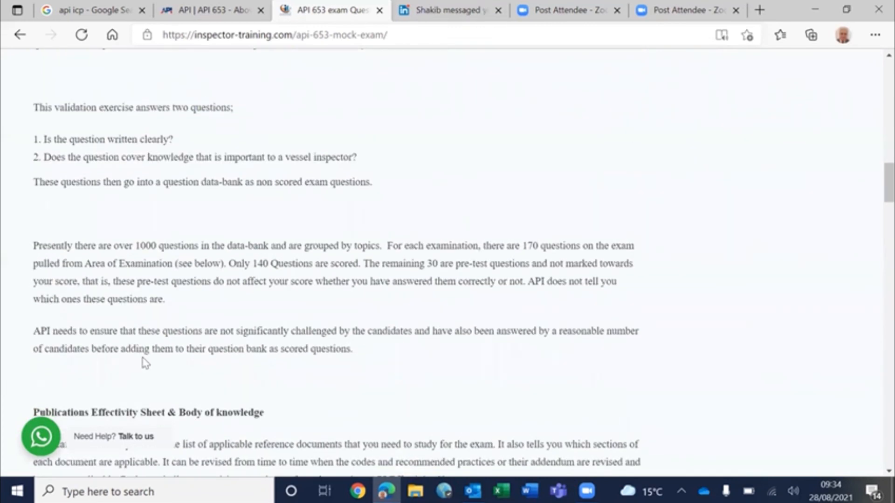
scroll("down", 3)
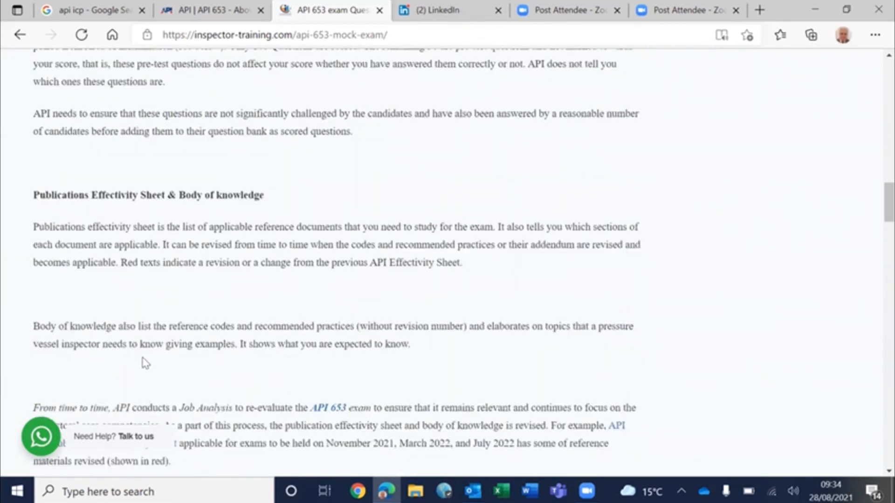
scroll("down", 3)
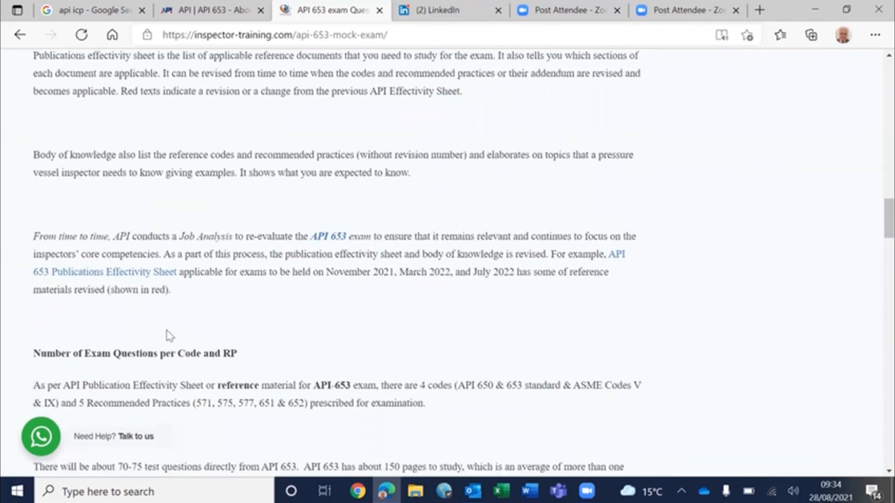
scroll("down", 3)
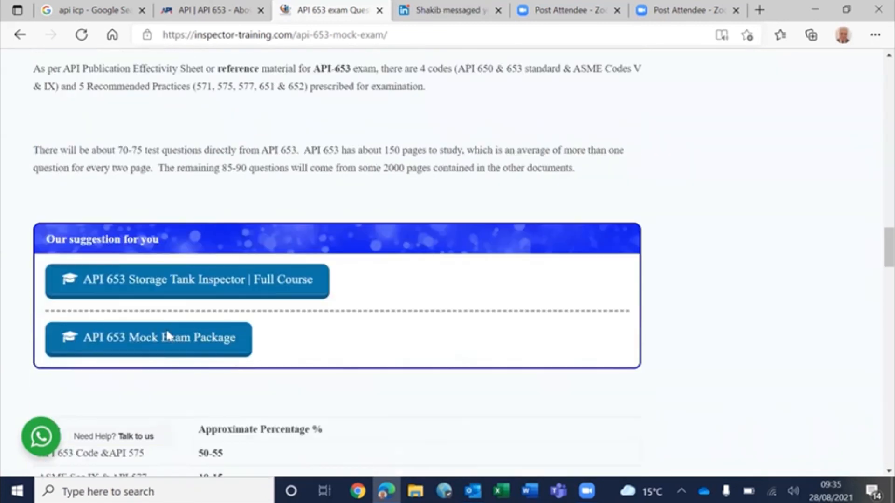
scroll("down", 3)
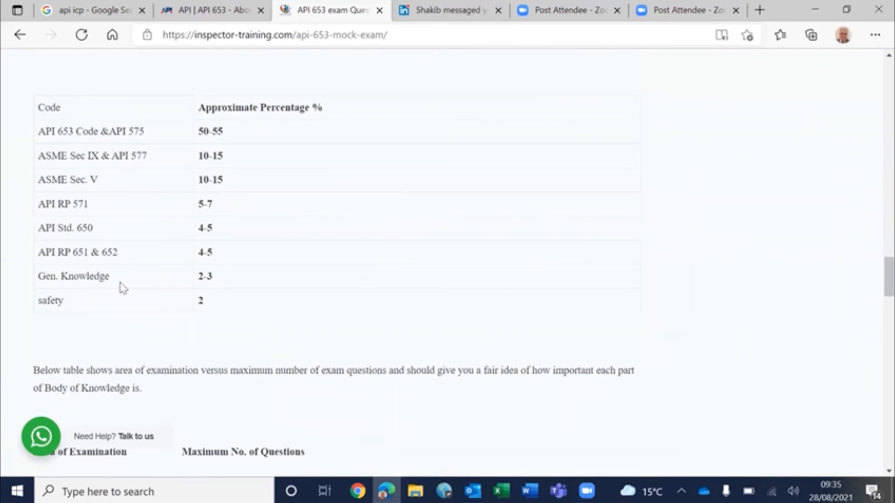
scroll("down", 3)
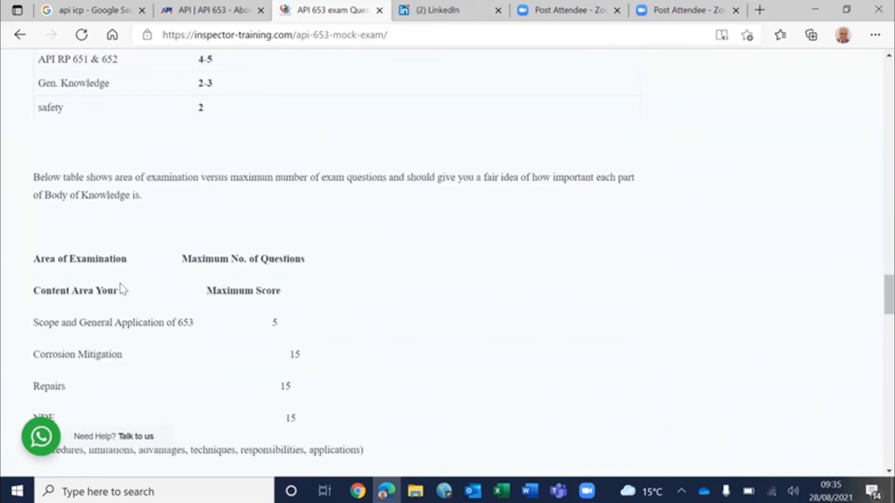
scroll("down", 3)
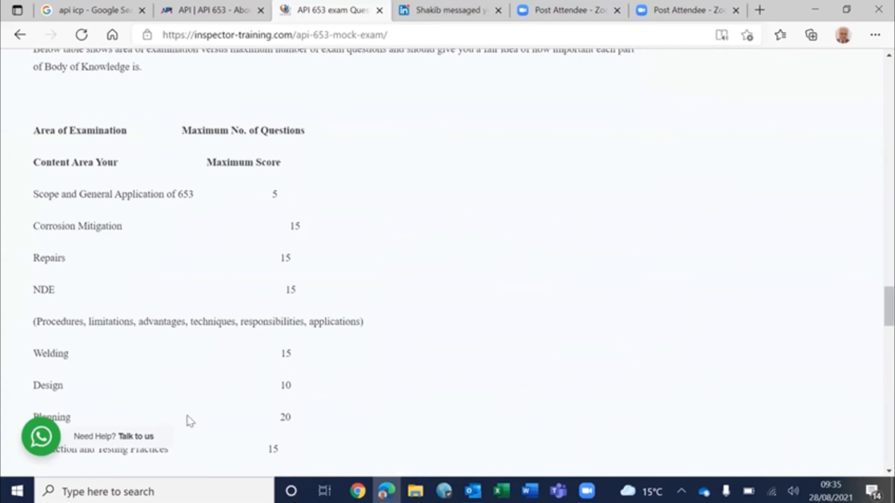